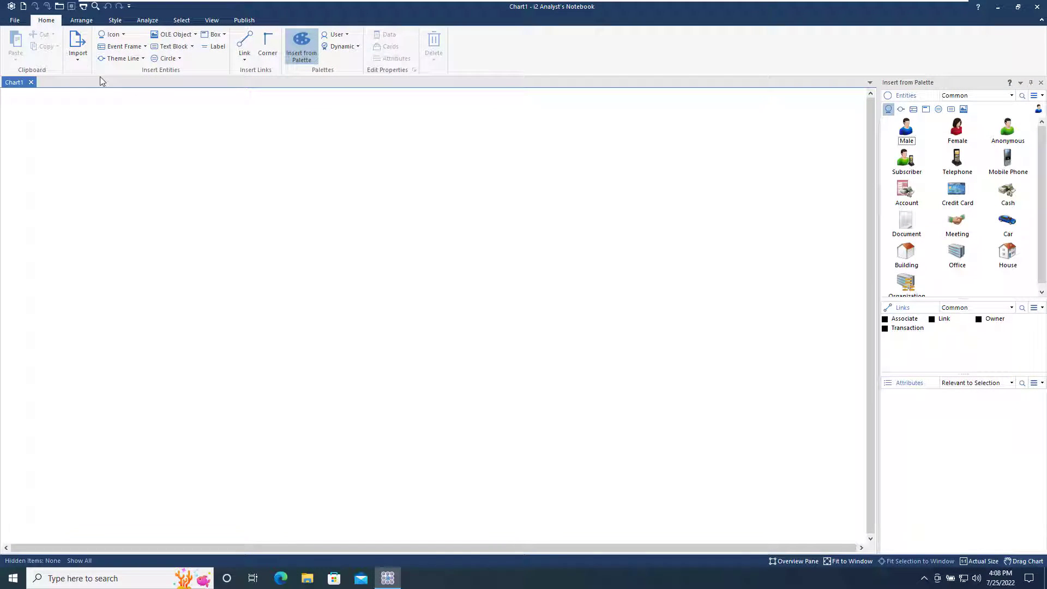
Install the example import specifications from the Saved Specifications list.
{"action": "left_click", "coordinate": [78, 47]}
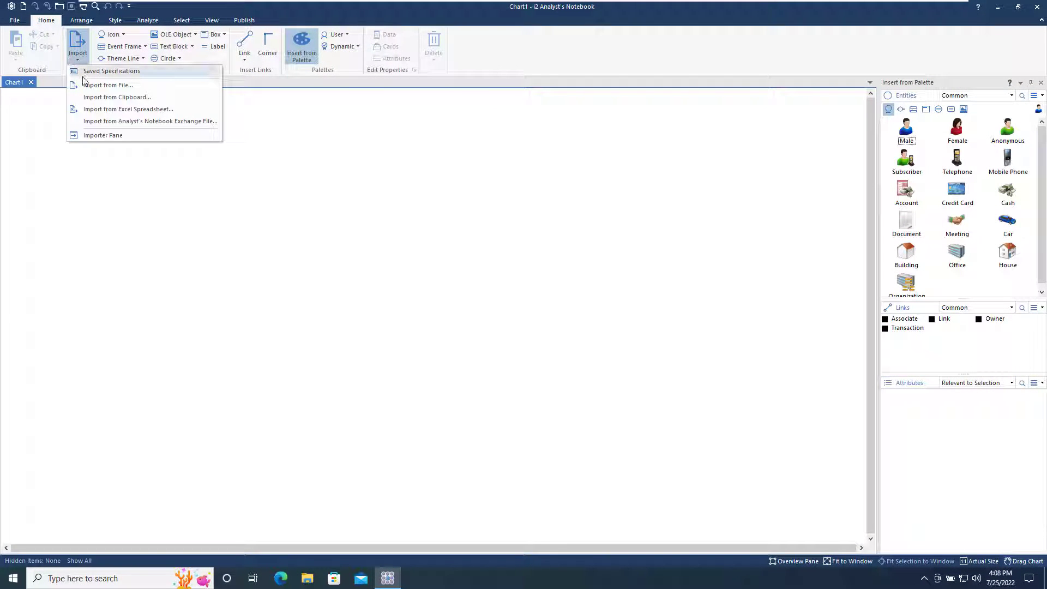
{"action": "left_click", "coordinate": [112, 71]}
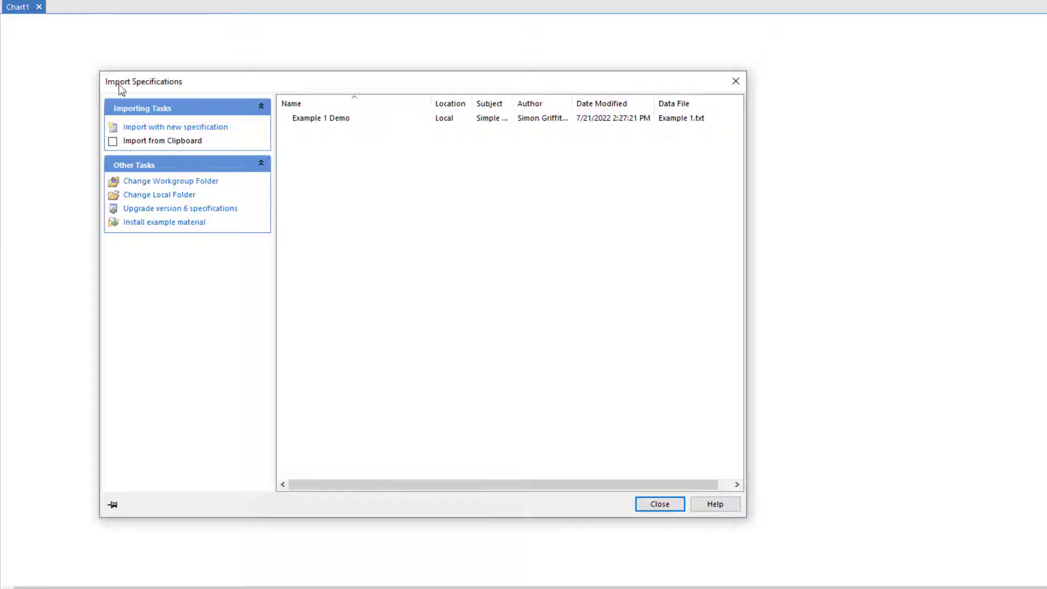
{"action": "left_click", "coordinate": [164, 222]}
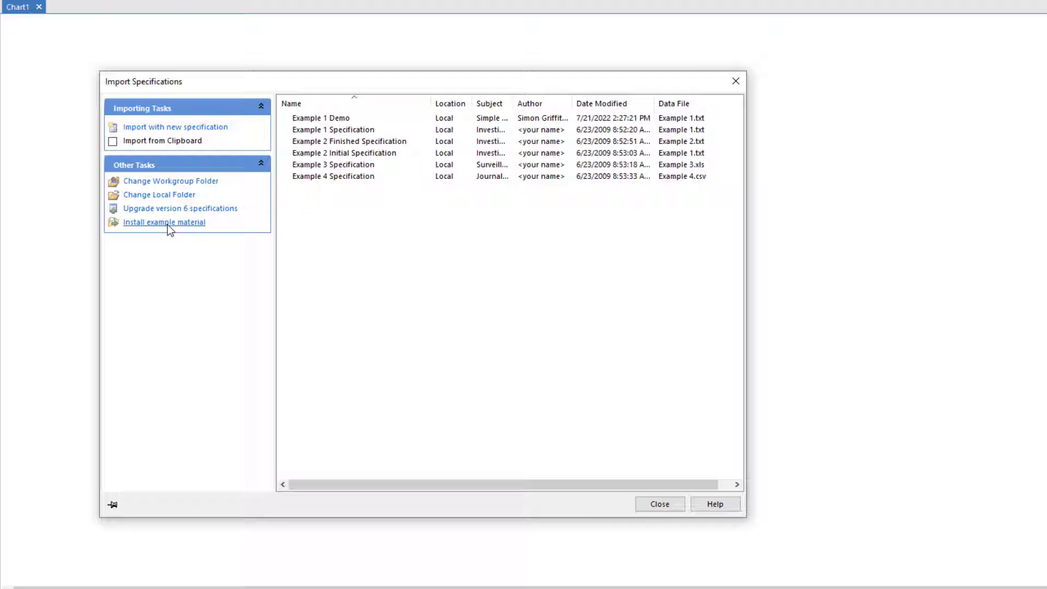
Select Example 2 Initial Specification and bring up its menu to edit it.
{"action": "left_click", "coordinate": [344, 153]}
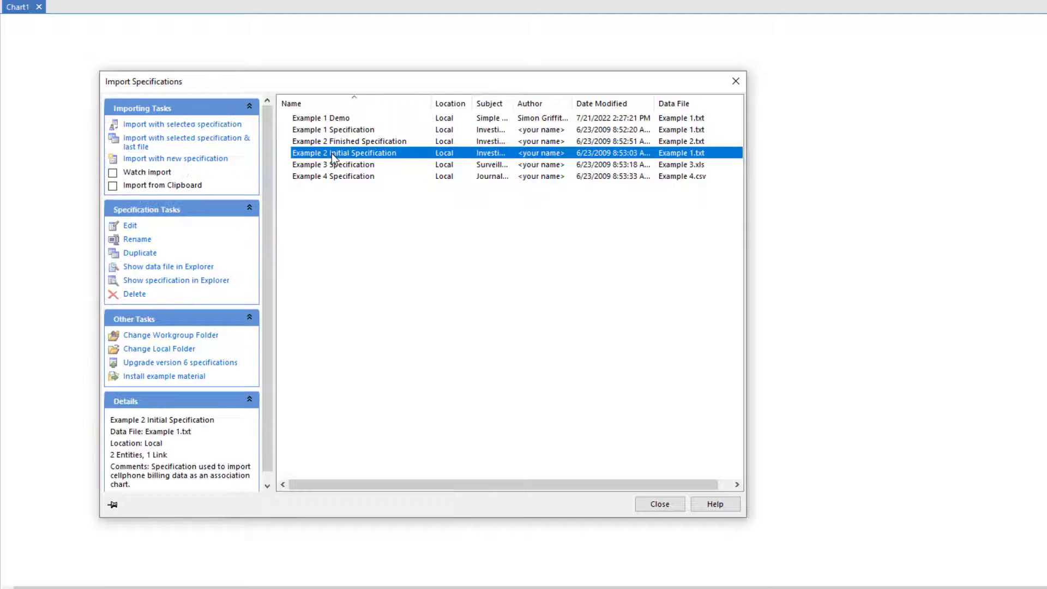
{"action": "right_click", "coordinate": [345, 153]}
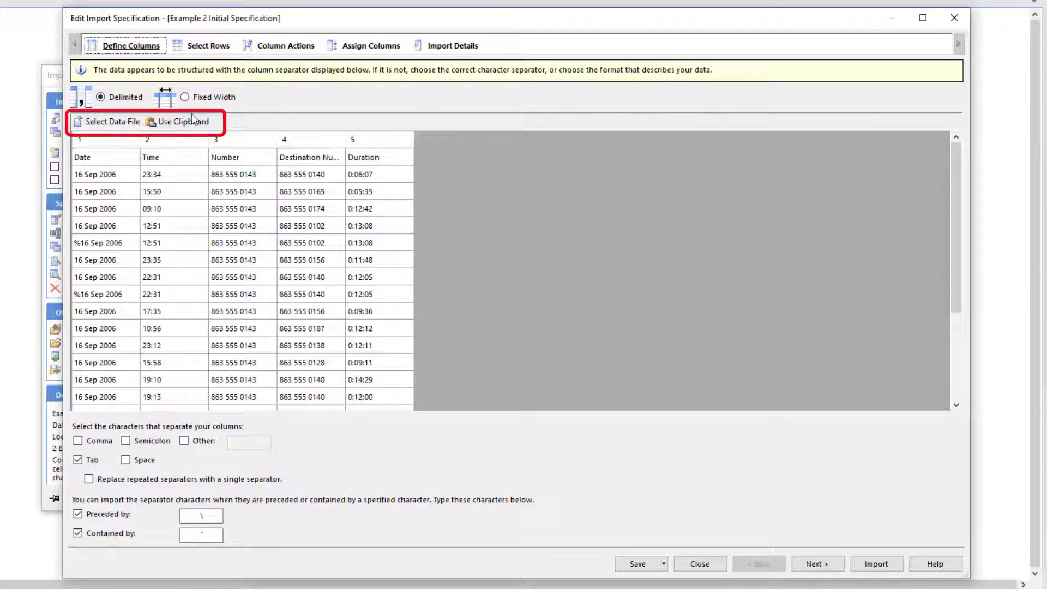
Switch the specification's data file to Example 2.txt and move on to column actions.
{"action": "left_click", "coordinate": [111, 122]}
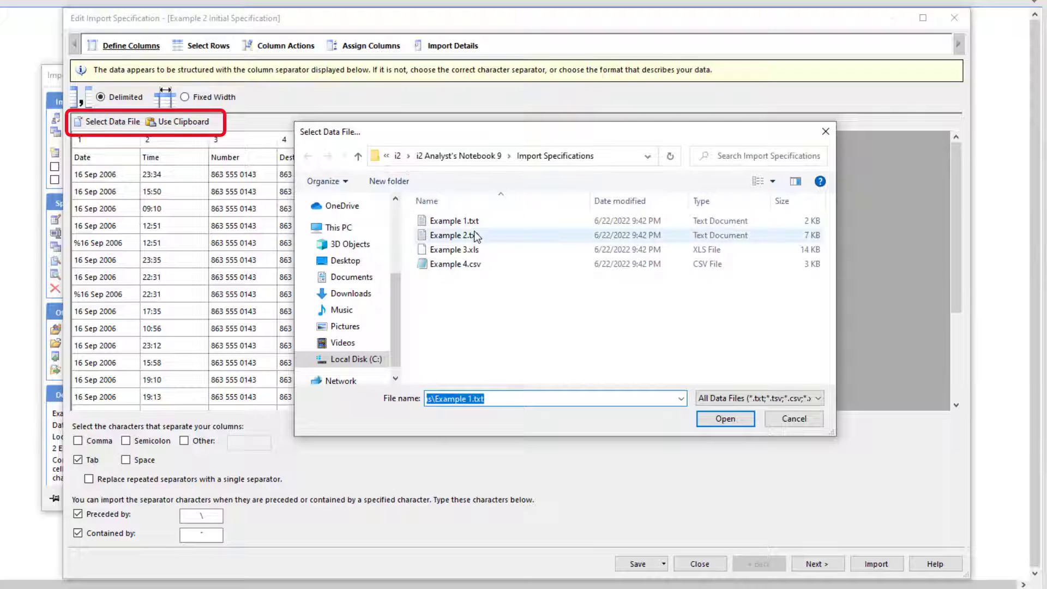
{"action": "left_click", "coordinate": [725, 419]}
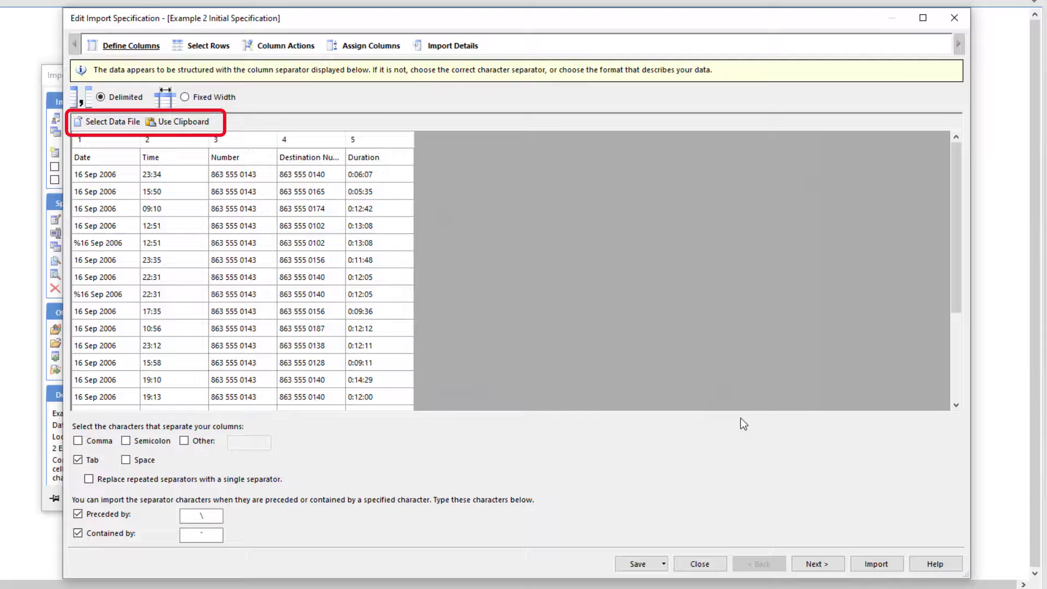
{"action": "left_click", "coordinate": [107, 122]}
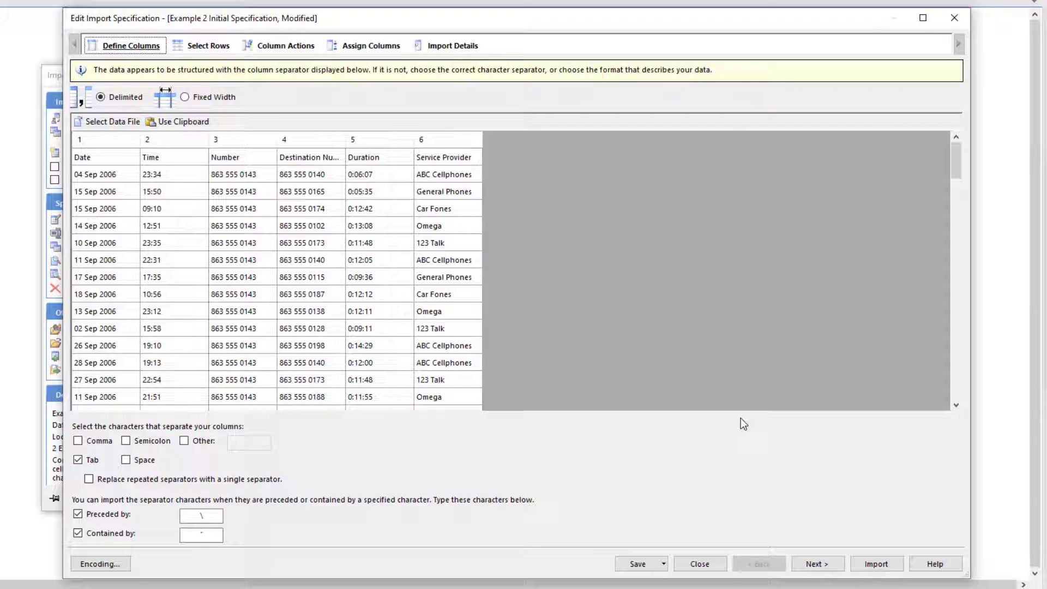
{"action": "mouse_move", "coordinate": [748, 458]}
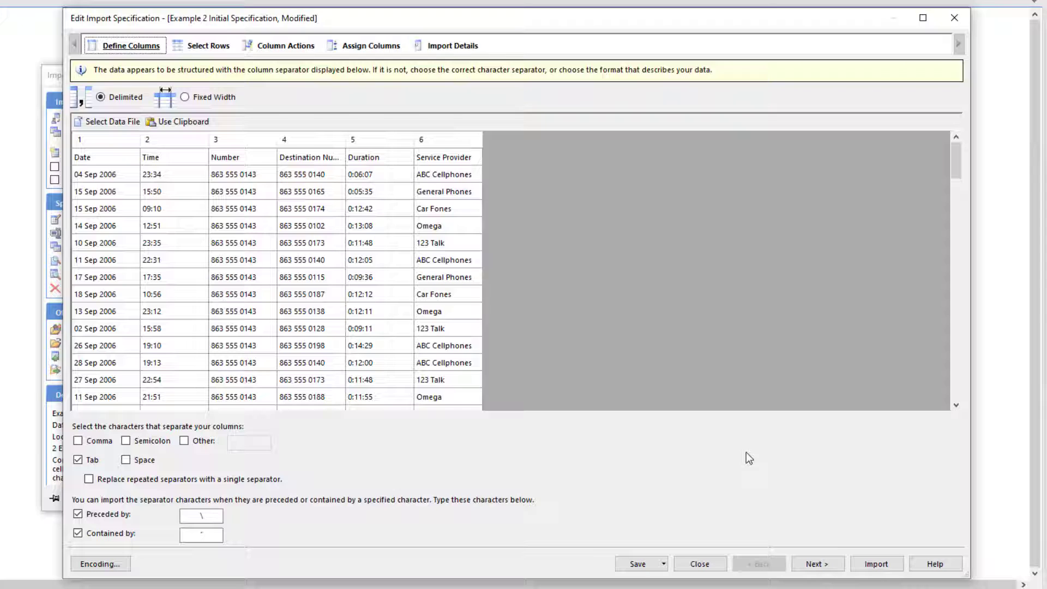
{"action": "left_click", "coordinate": [818, 564]}
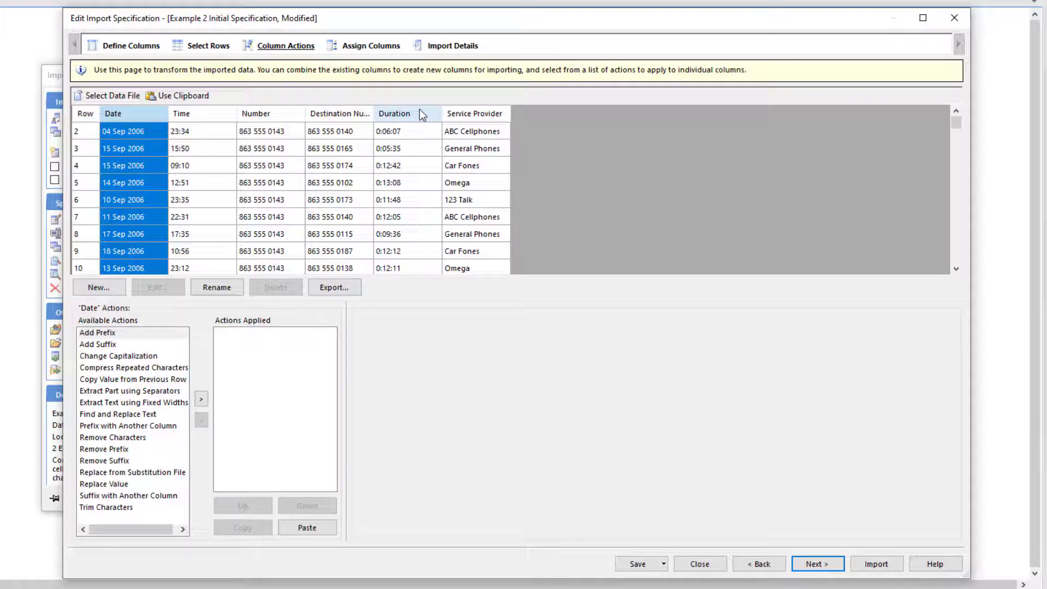
Extract part 2 of Duration using ':' as the separator, keeping only minutes.
{"action": "left_click", "coordinate": [394, 114]}
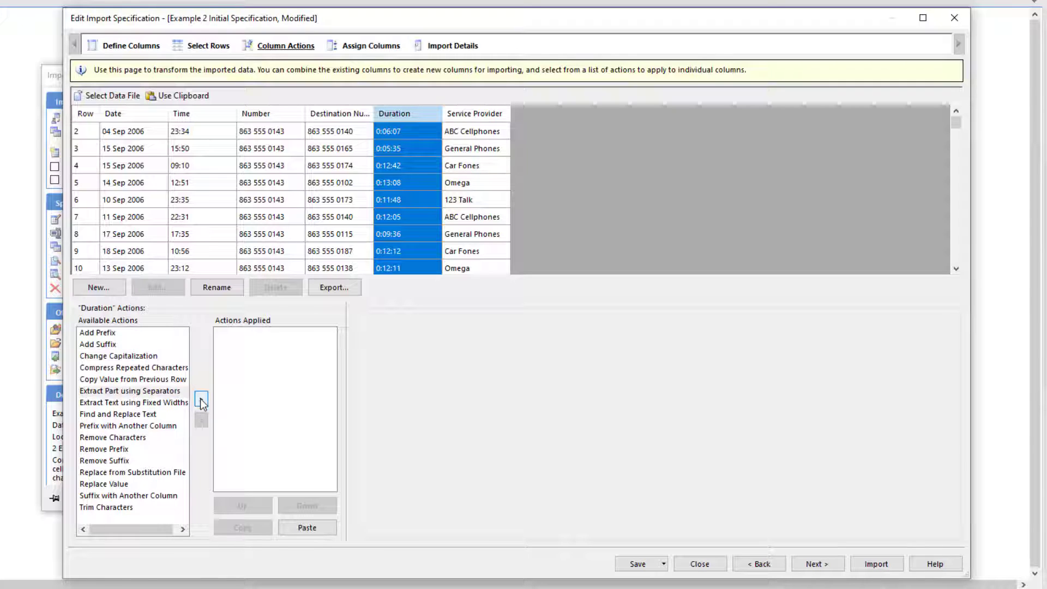
{"action": "left_click", "coordinate": [201, 399]}
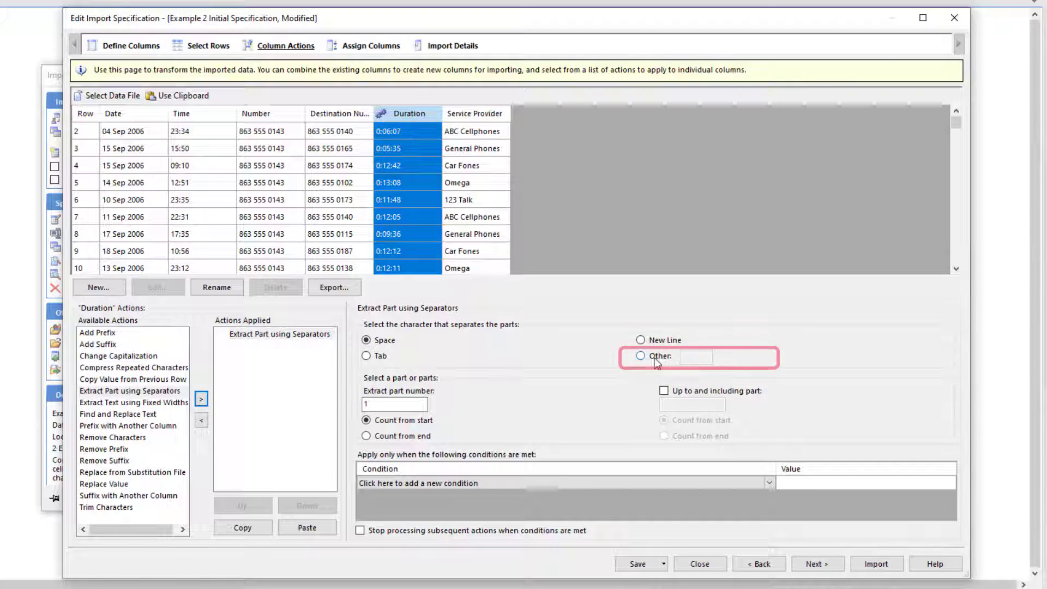
{"action": "left_click", "coordinate": [641, 357]}
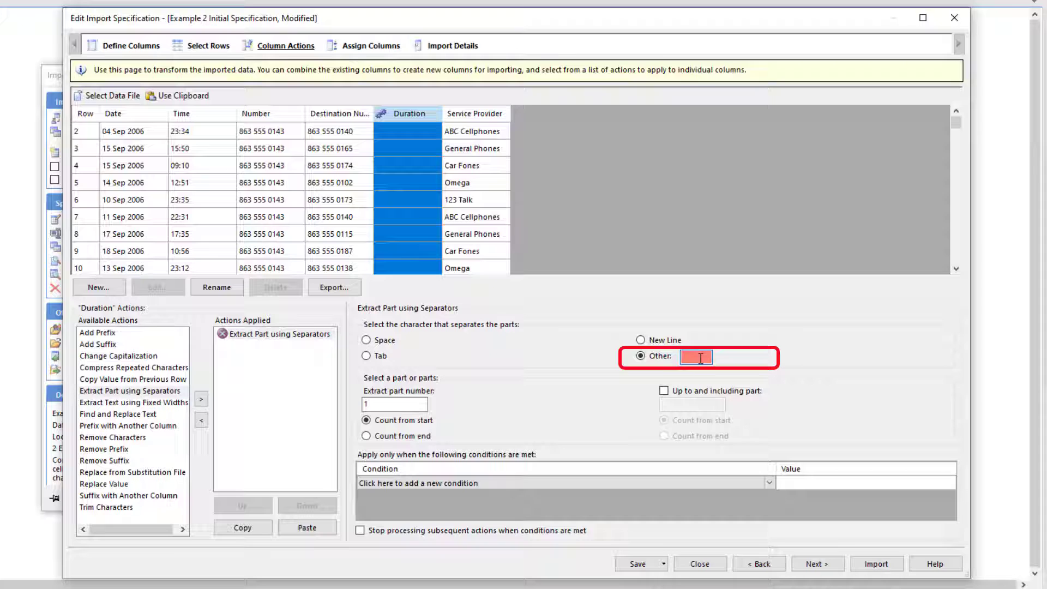
{"action": "type", "text": ":"}
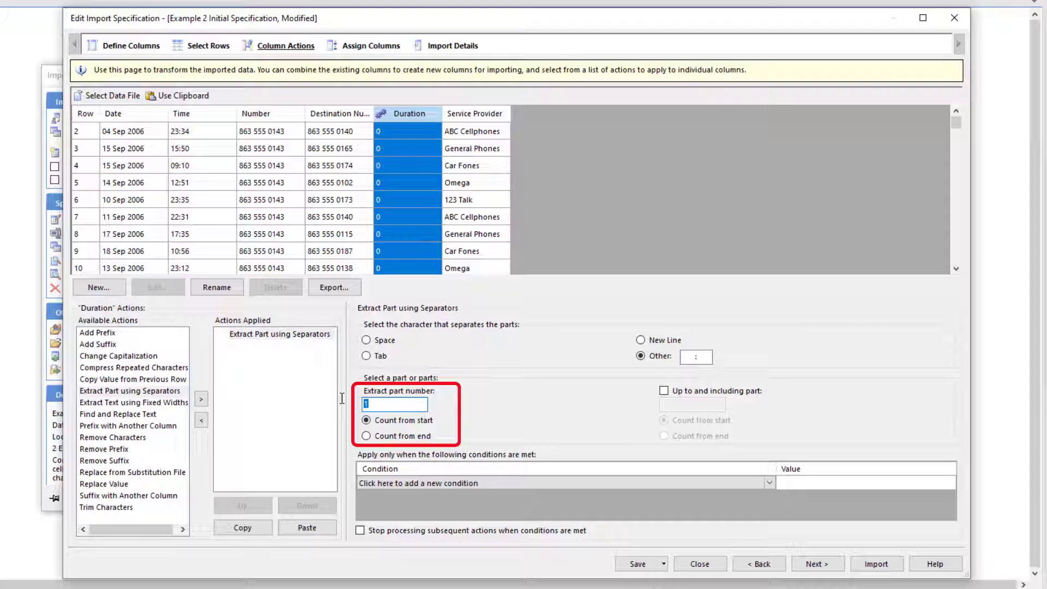
{"action": "type", "text": "2"}
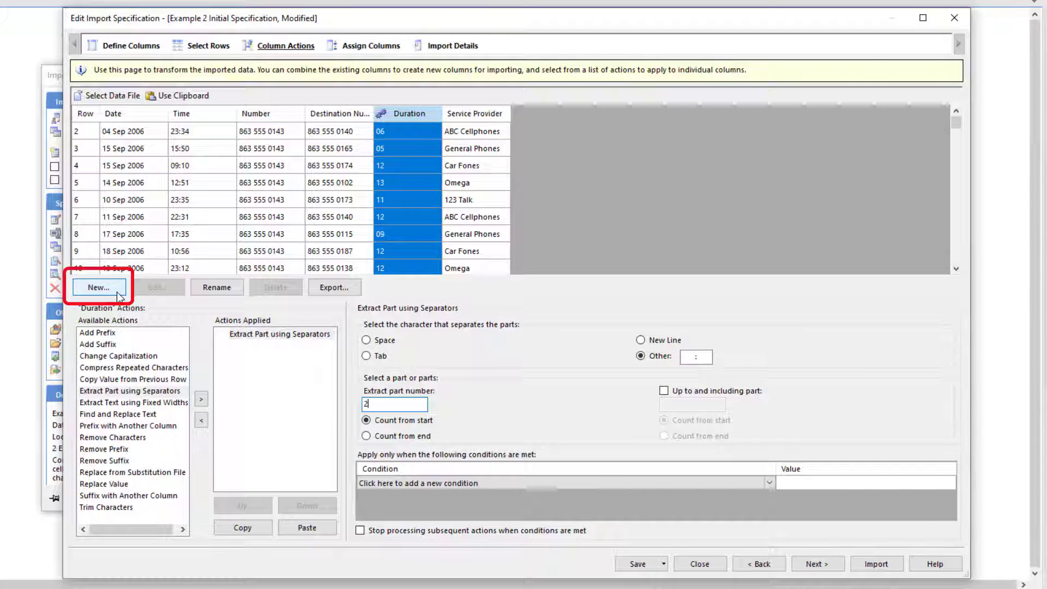
Create a 'Date and time for label' column joining Date, colon, space and Time.
{"action": "left_click", "coordinate": [98, 288]}
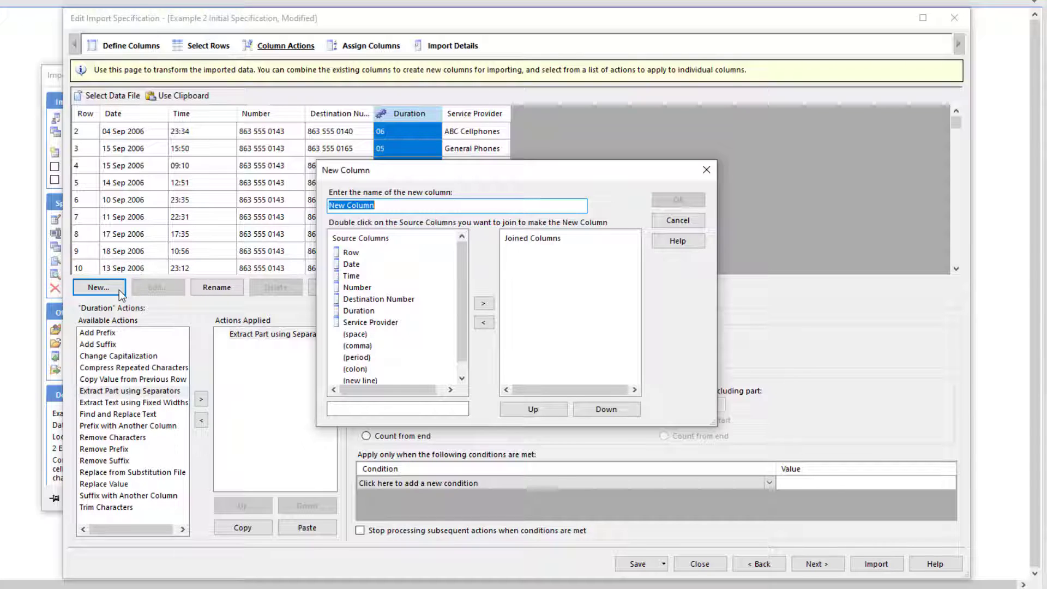
{"action": "type", "text": "Date and time for label"}
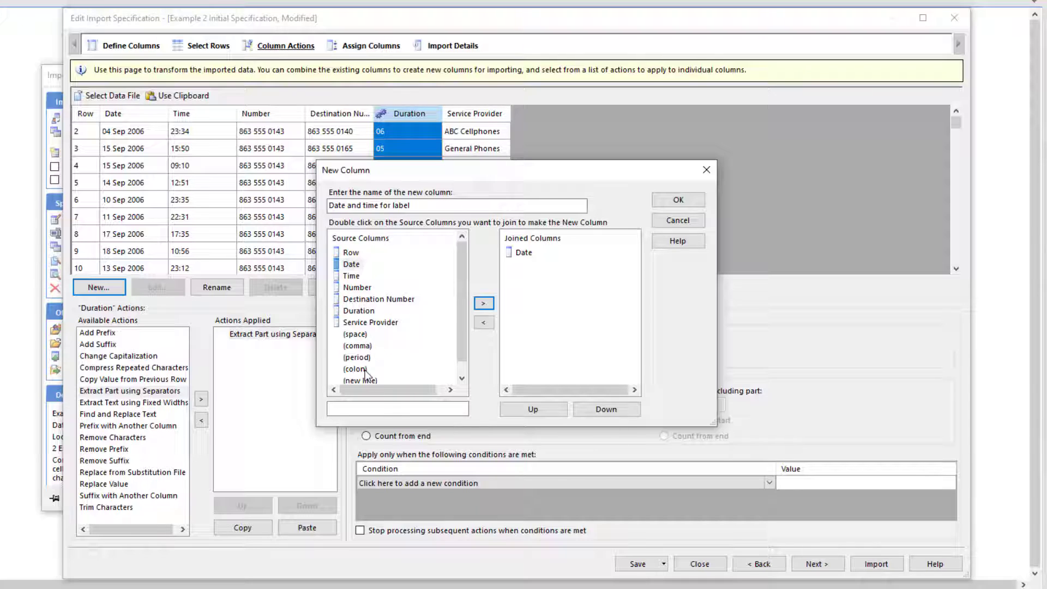
{"action": "double_click", "coordinate": [354, 369]}
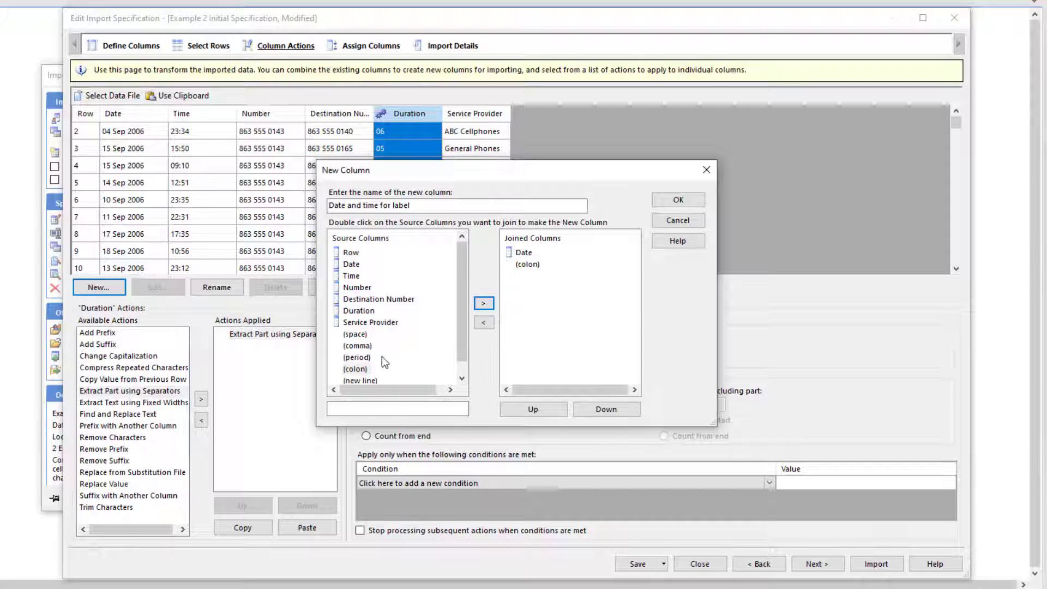
{"action": "left_click", "coordinate": [483, 303]}
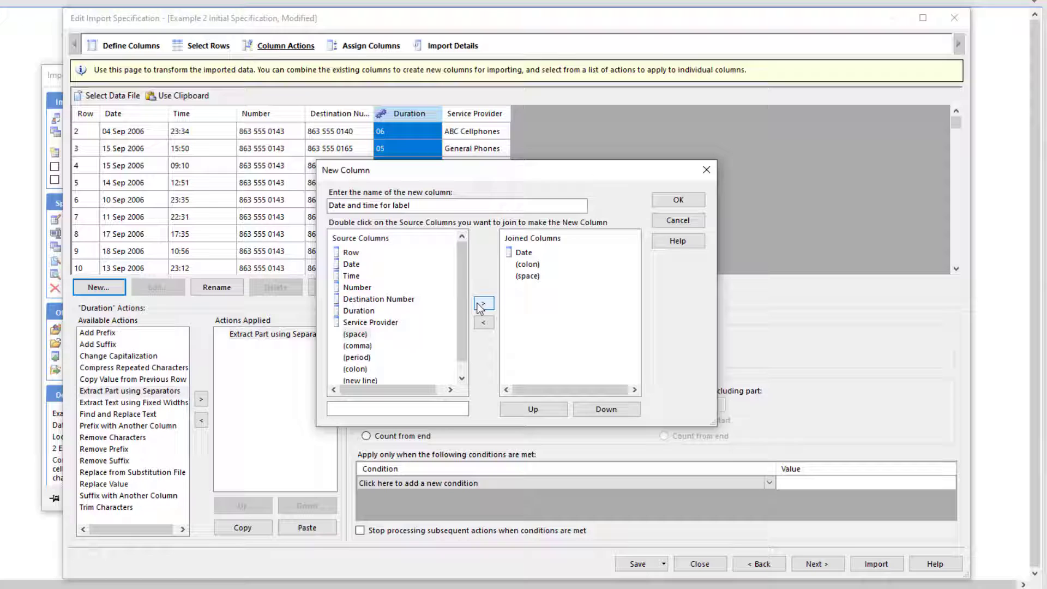
{"action": "left_click", "coordinate": [352, 275]}
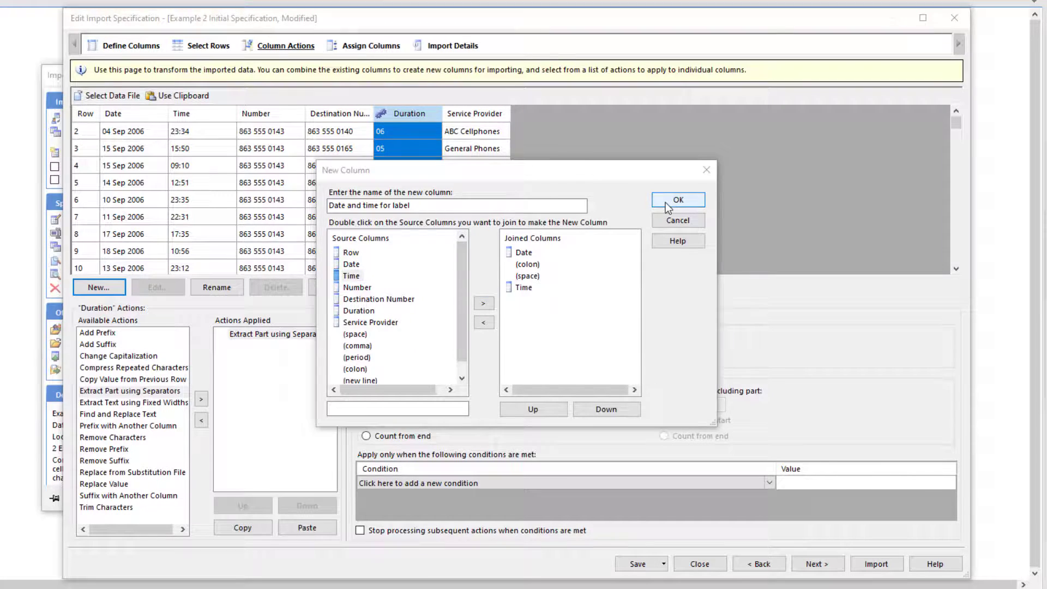
{"action": "left_click", "coordinate": [678, 200]}
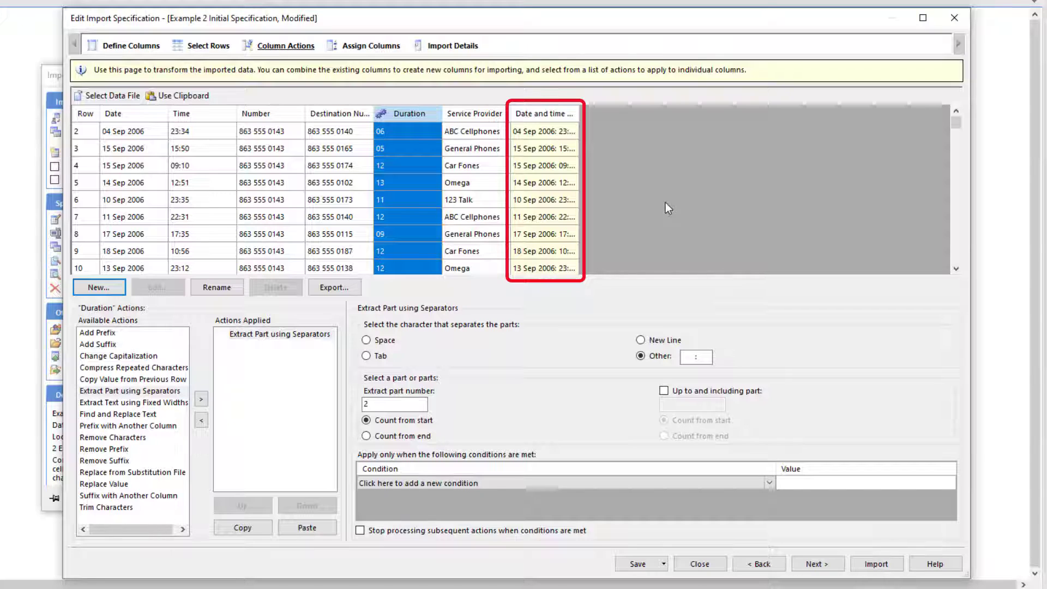
{"action": "left_click", "coordinate": [818, 563]}
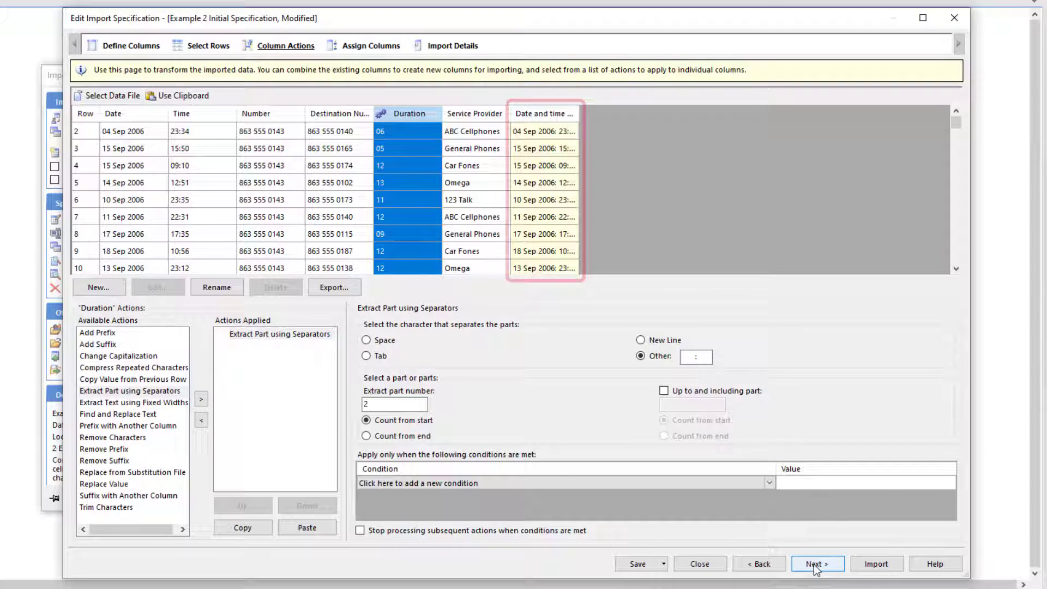
Set Icon 1's entity type to Mobile Phone from the Telecoms palette.
{"action": "left_click", "coordinate": [818, 563]}
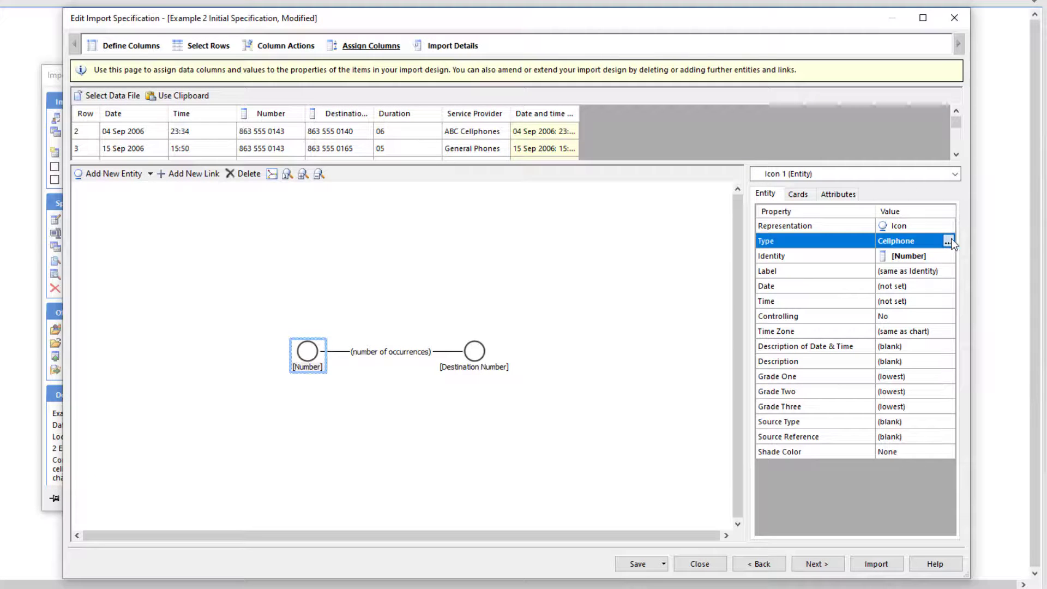
{"action": "left_click", "coordinate": [948, 240]}
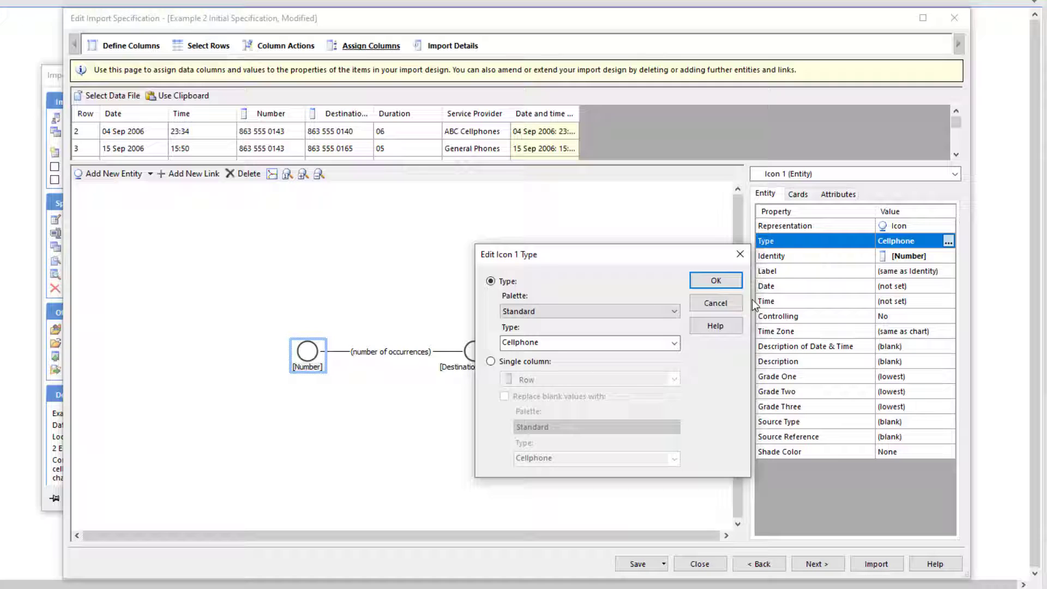
{"action": "left_click", "coordinate": [590, 311]}
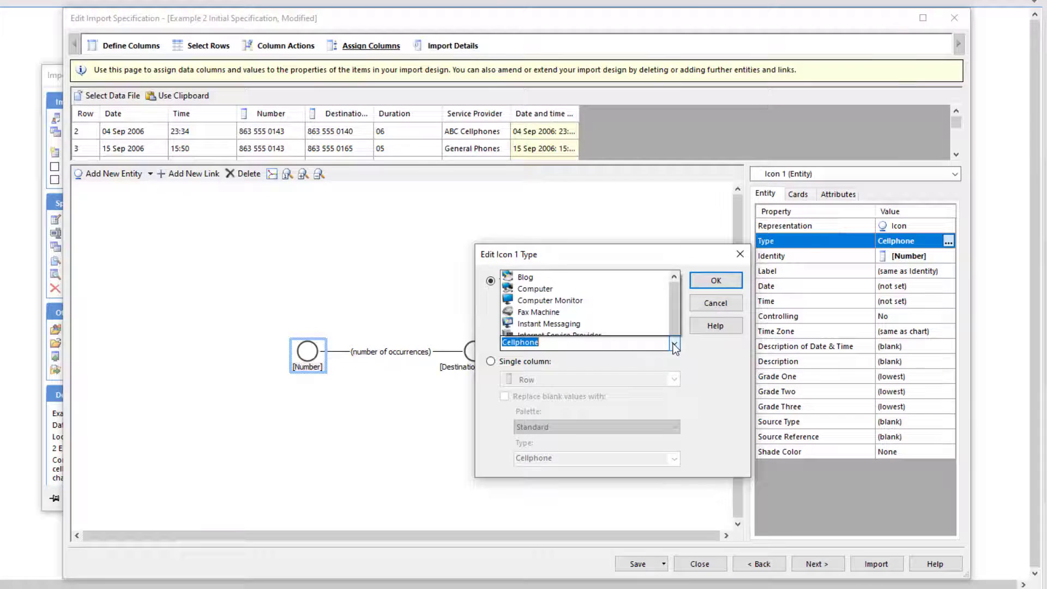
{"action": "left_click", "coordinate": [675, 343]}
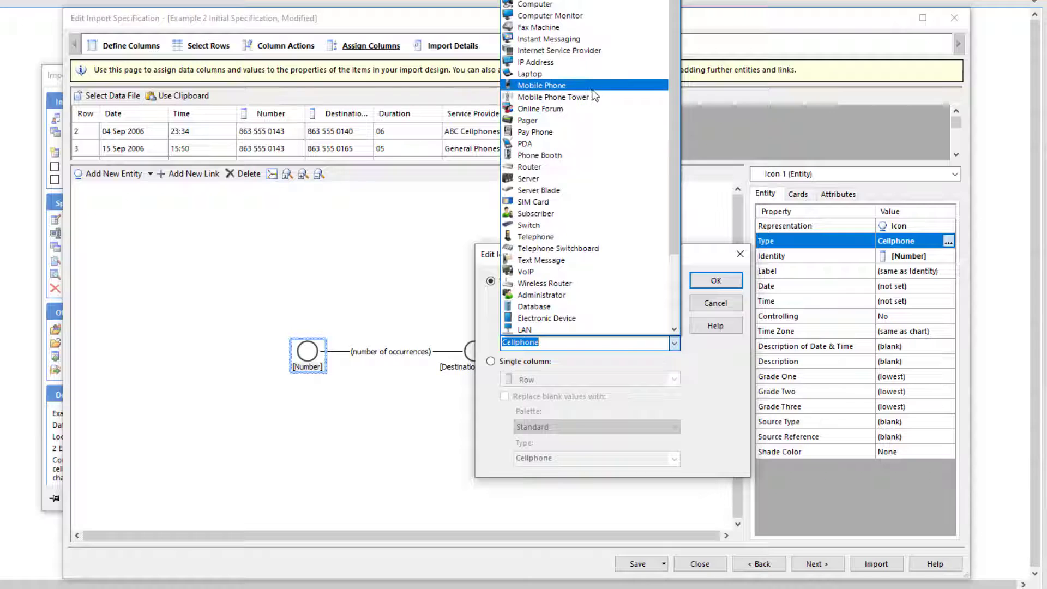
{"action": "left_click", "coordinate": [541, 85]}
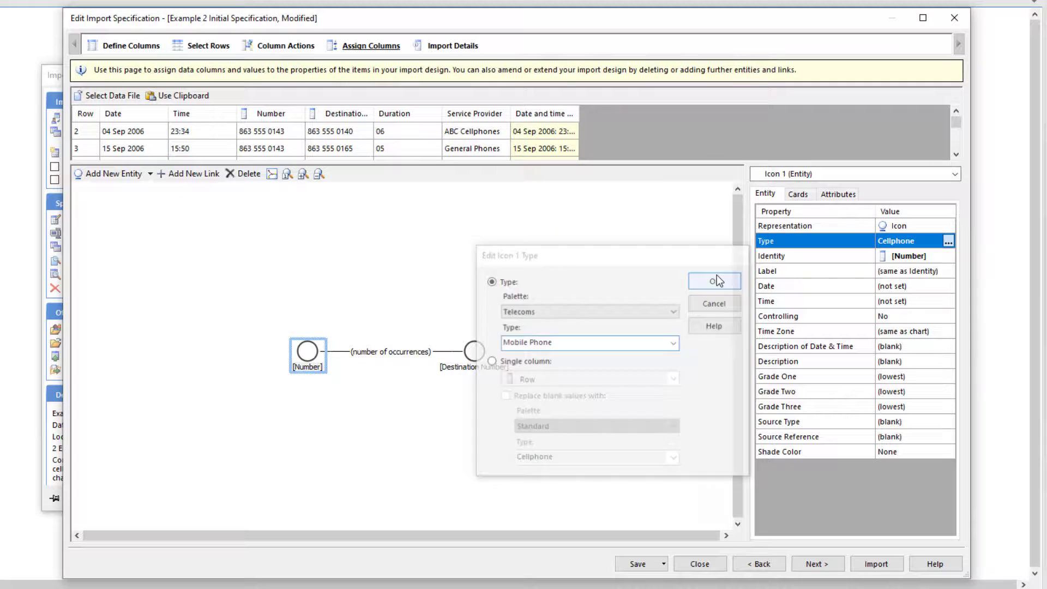
Make Icon 2 a Mobile Phone and attach the Service Provider column as an attribute.
{"action": "left_click", "coordinate": [715, 281]}
{"action": "type", "text": "mob"}
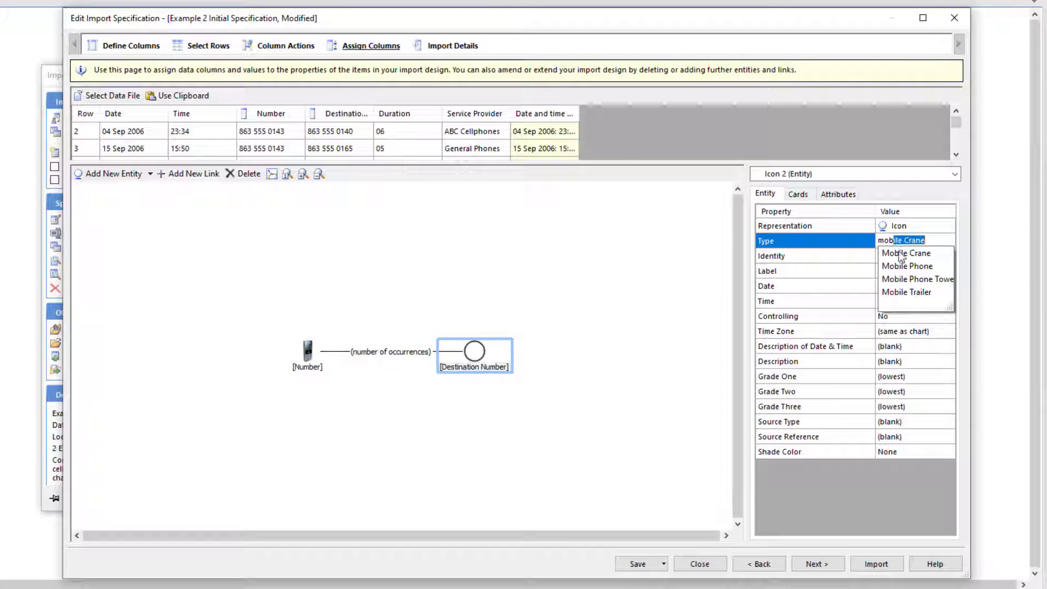
{"action": "left_click", "coordinate": [908, 266]}
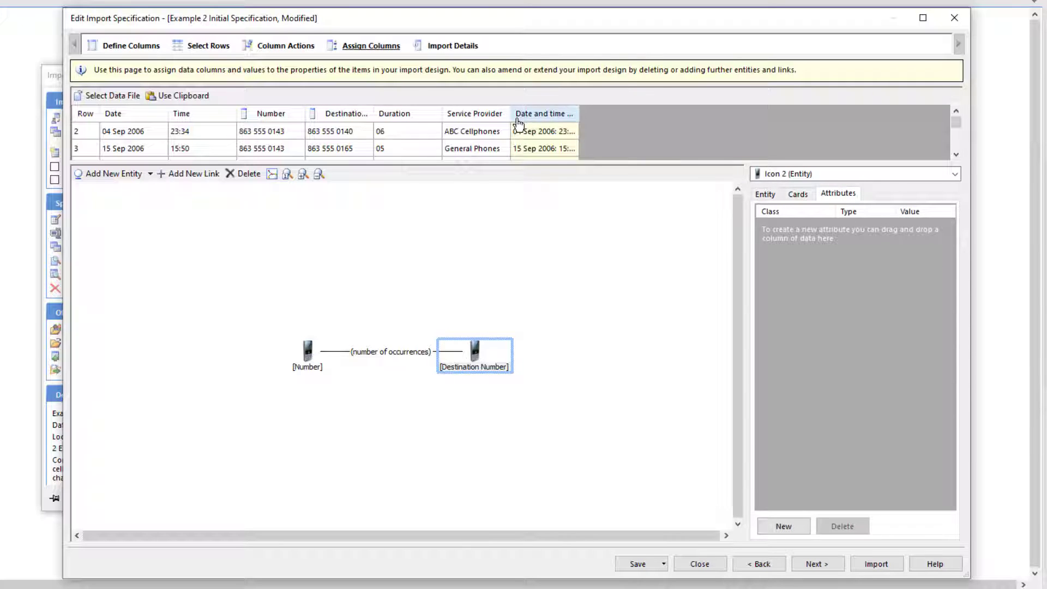
{"action": "left_click", "coordinate": [474, 113]}
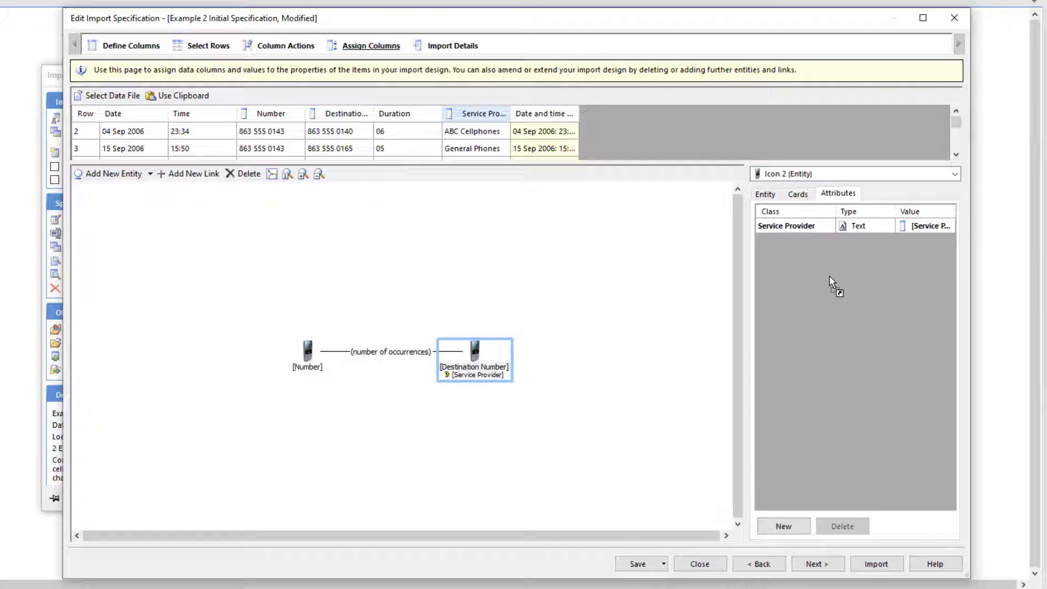
{"action": "mouse_move", "coordinate": [417, 334]}
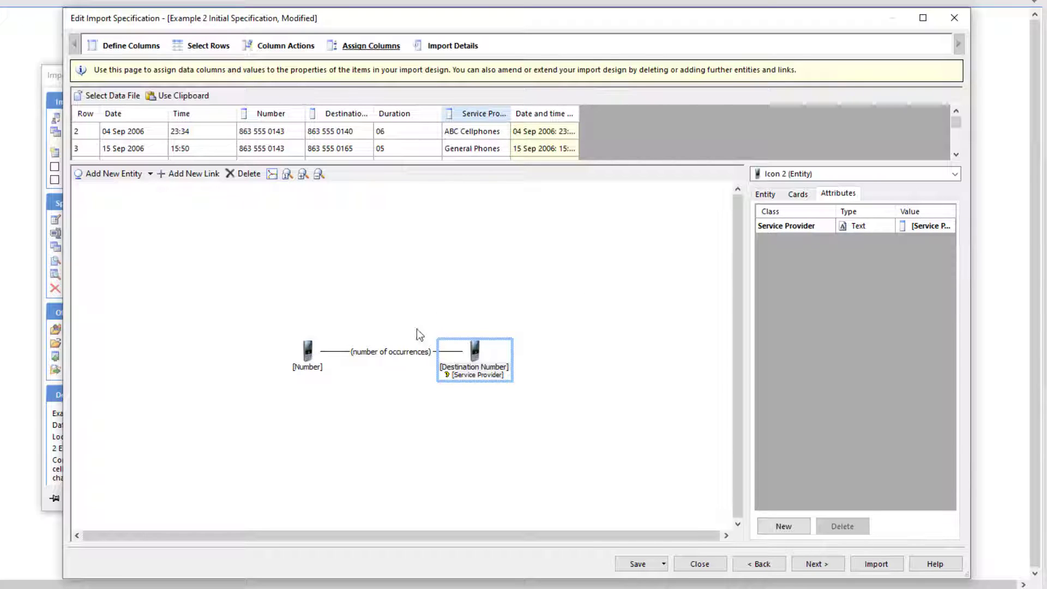
{"action": "mouse_move", "coordinate": [386, 366]}
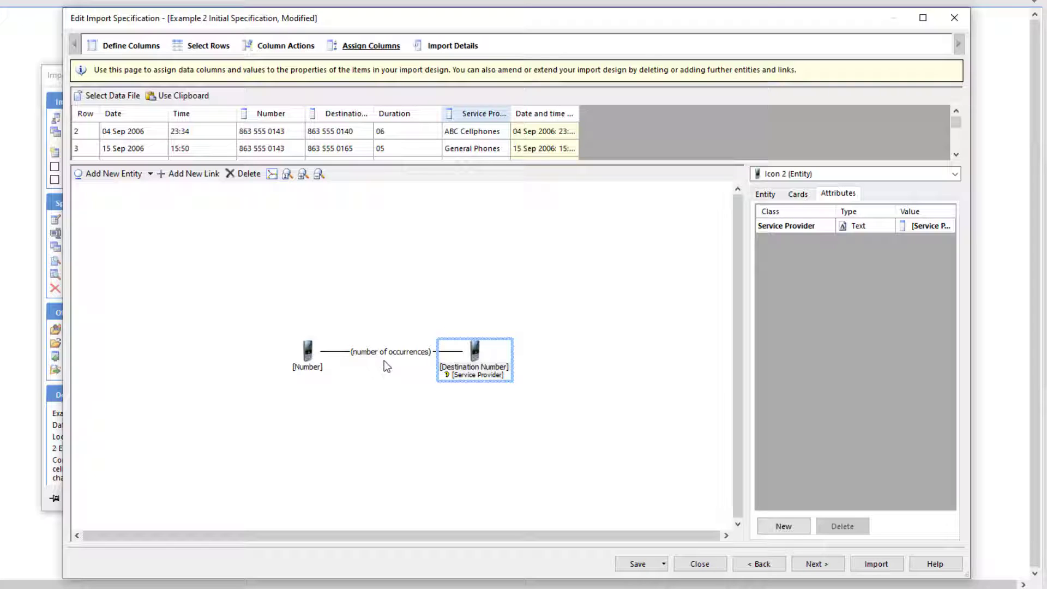
Set the call link's multiplicity to Multiple and label it with 'Date and time for label'.
{"action": "left_click", "coordinate": [390, 352]}
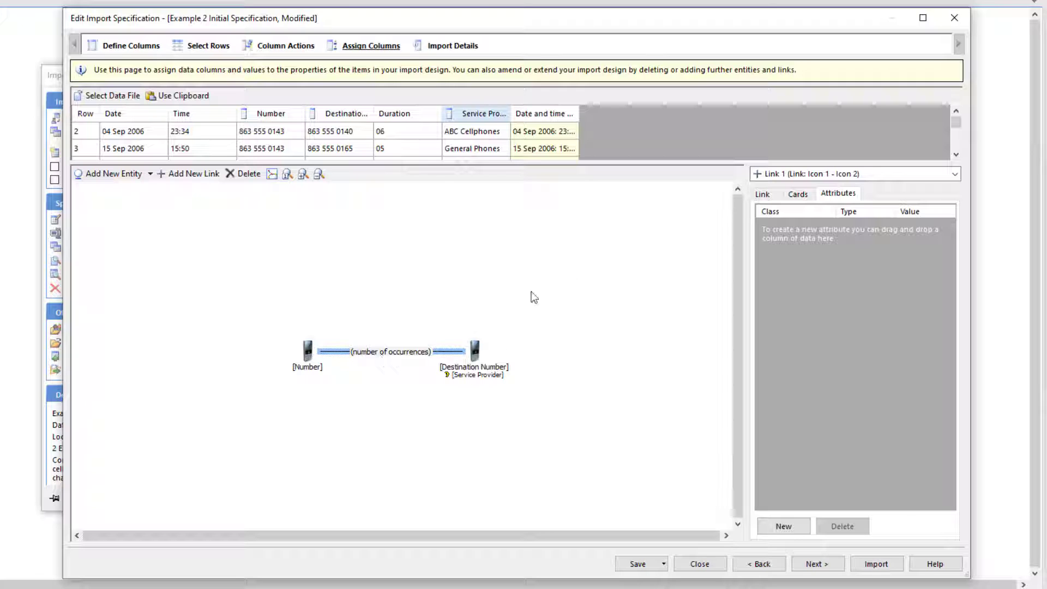
{"action": "left_click", "coordinate": [762, 194]}
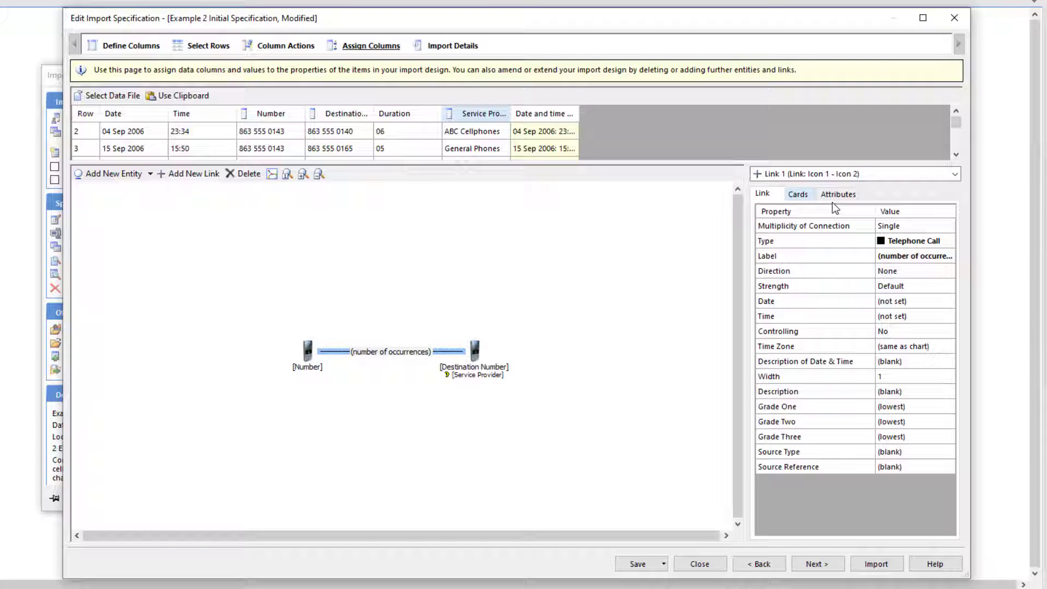
{"action": "left_click", "coordinate": [946, 226]}
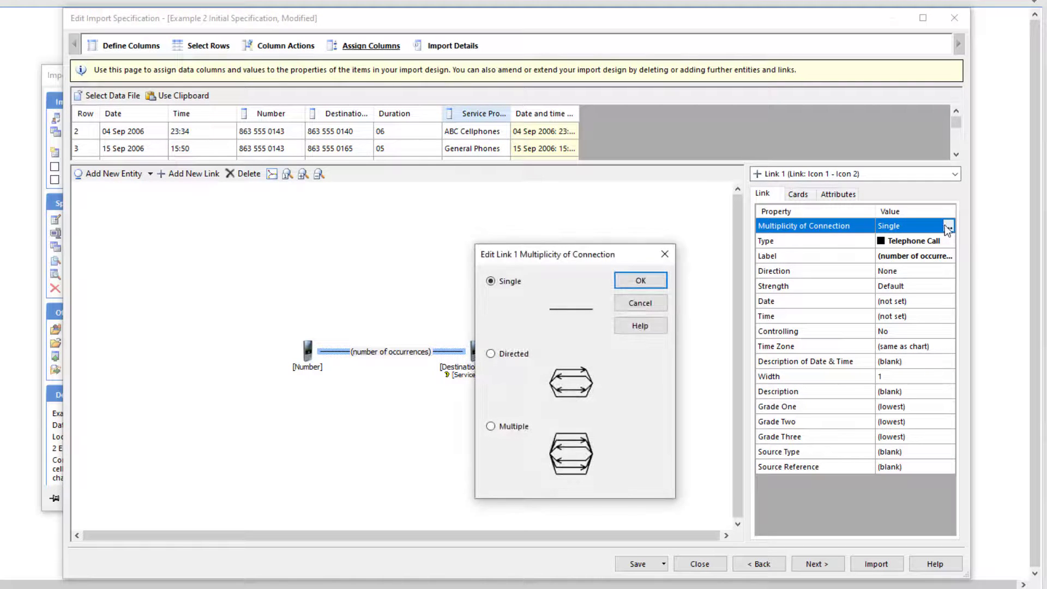
{"action": "left_click", "coordinate": [491, 426]}
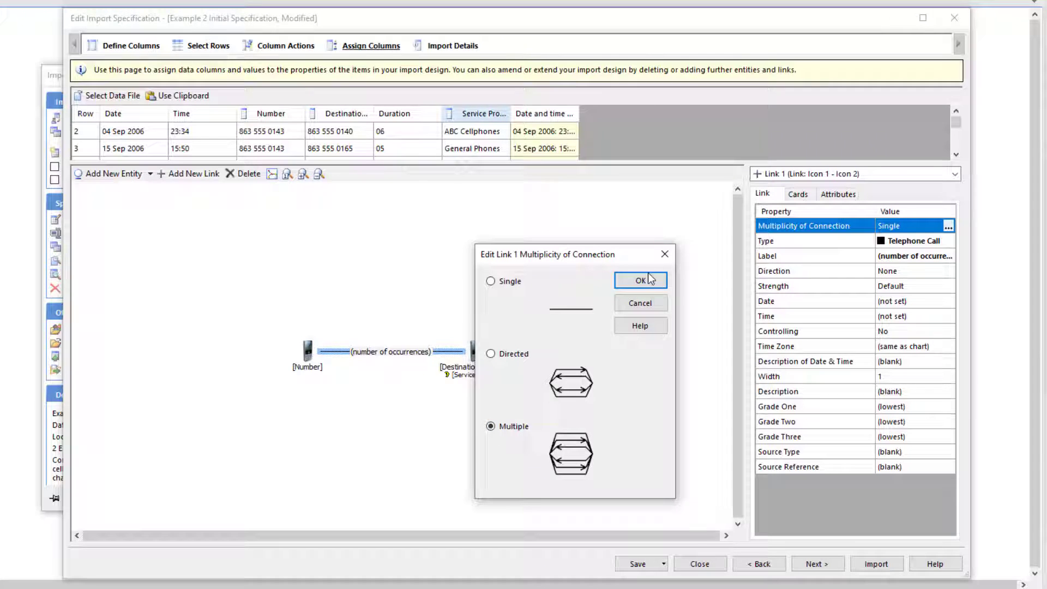
{"action": "left_click", "coordinate": [640, 280]}
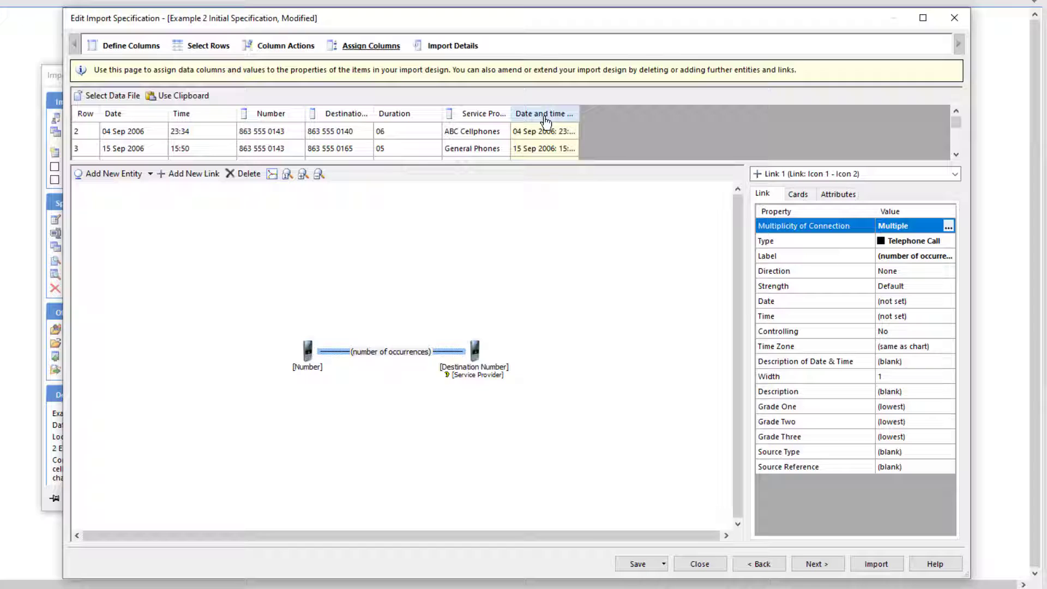
{"action": "left_click", "coordinate": [544, 131]}
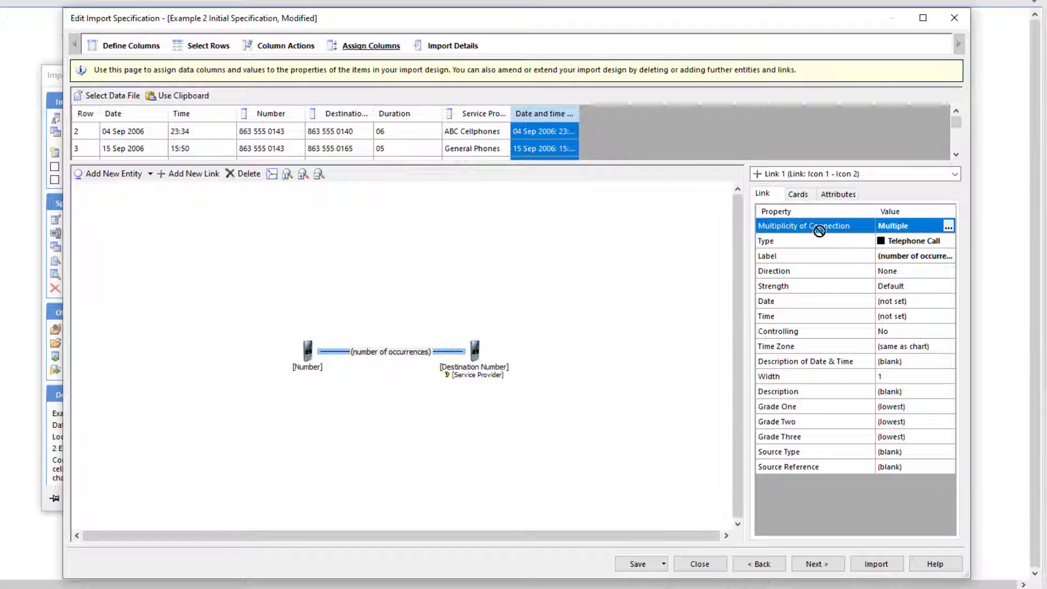
{"action": "left_click", "coordinate": [802, 256]}
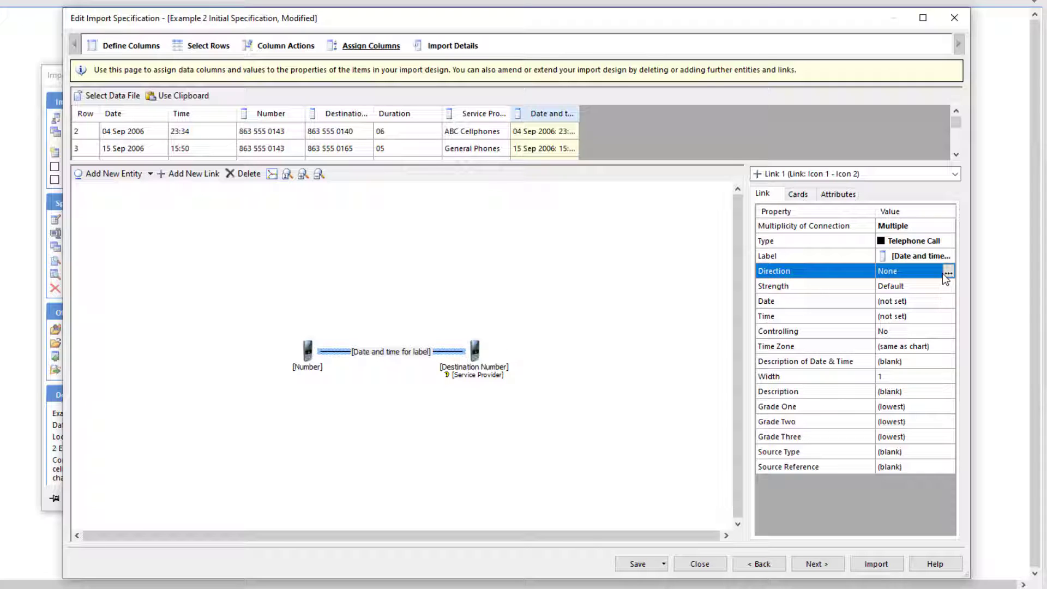
Point the call link from Icon 1 to Icon 2 and return to Column Actions.
{"action": "left_click", "coordinate": [947, 271]}
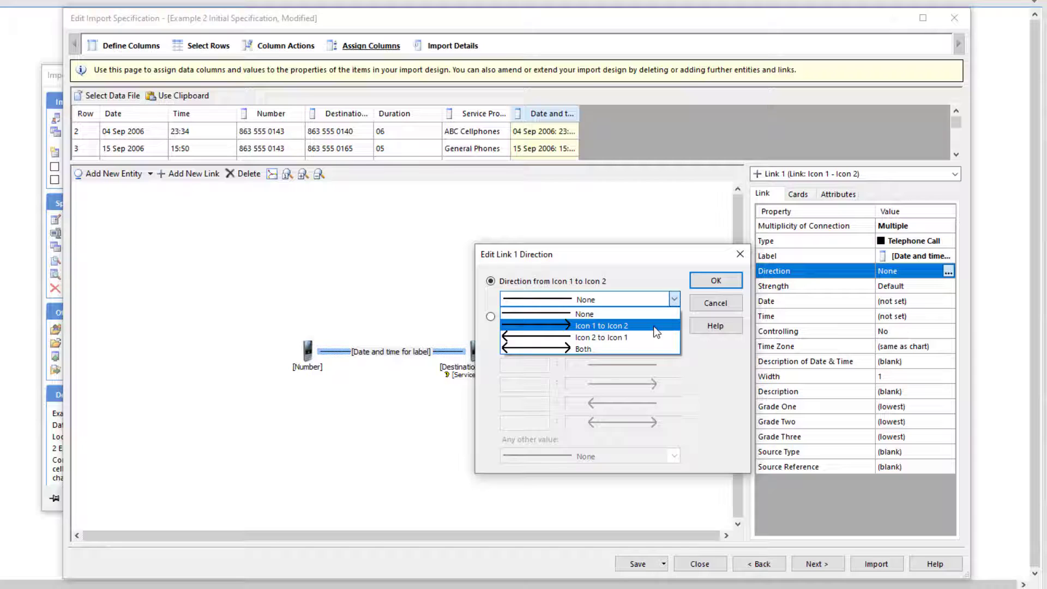
{"action": "left_click", "coordinate": [715, 280]}
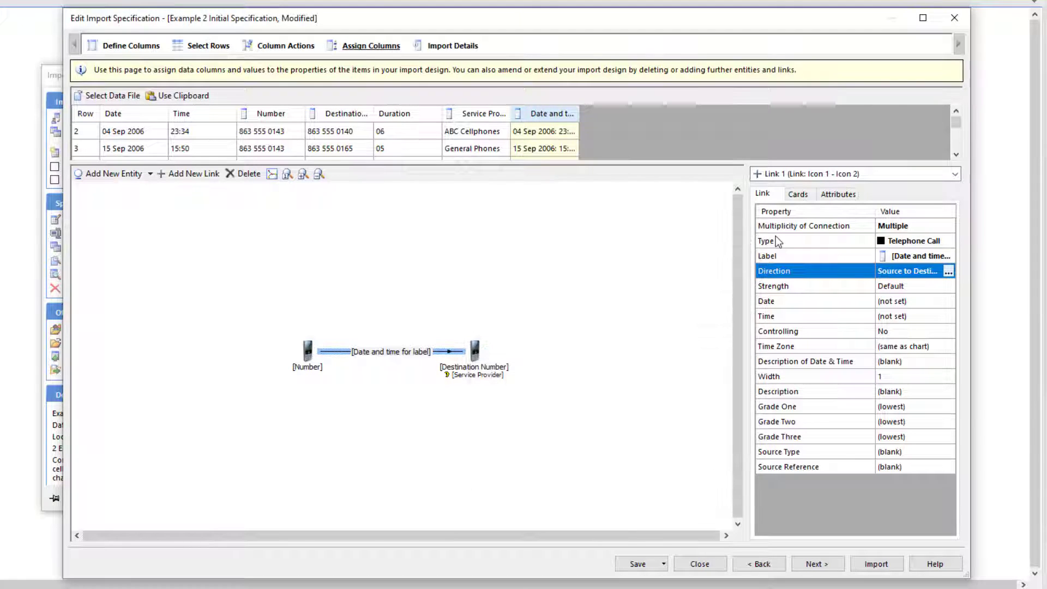
{"action": "left_click", "coordinate": [838, 194]}
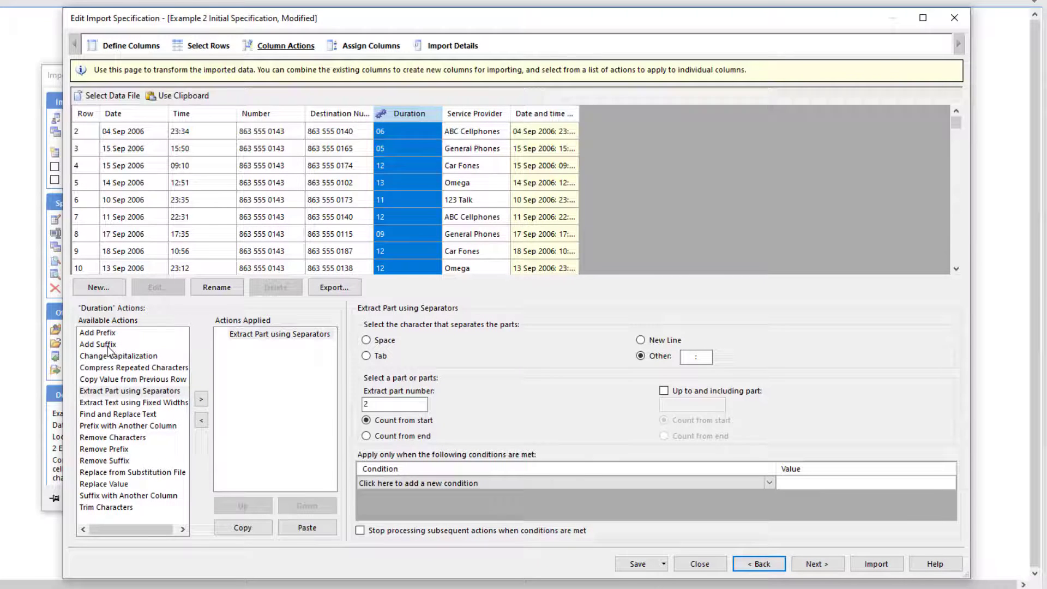
Add a 'minutes' suffix to Duration values, then advance to Import Details.
{"action": "left_click", "coordinate": [98, 344]}
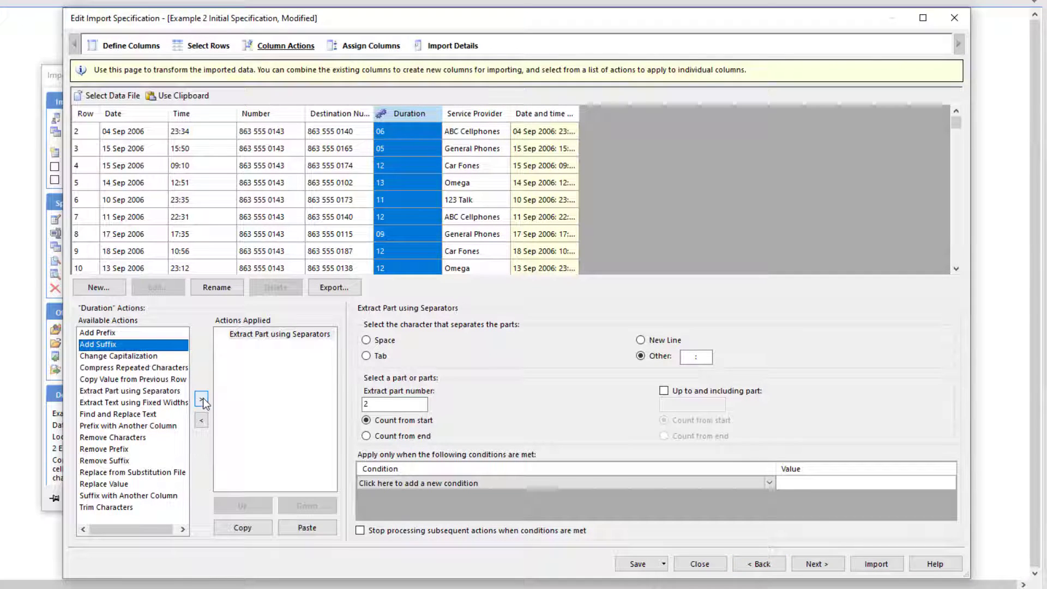
{"action": "left_click", "coordinate": [202, 399]}
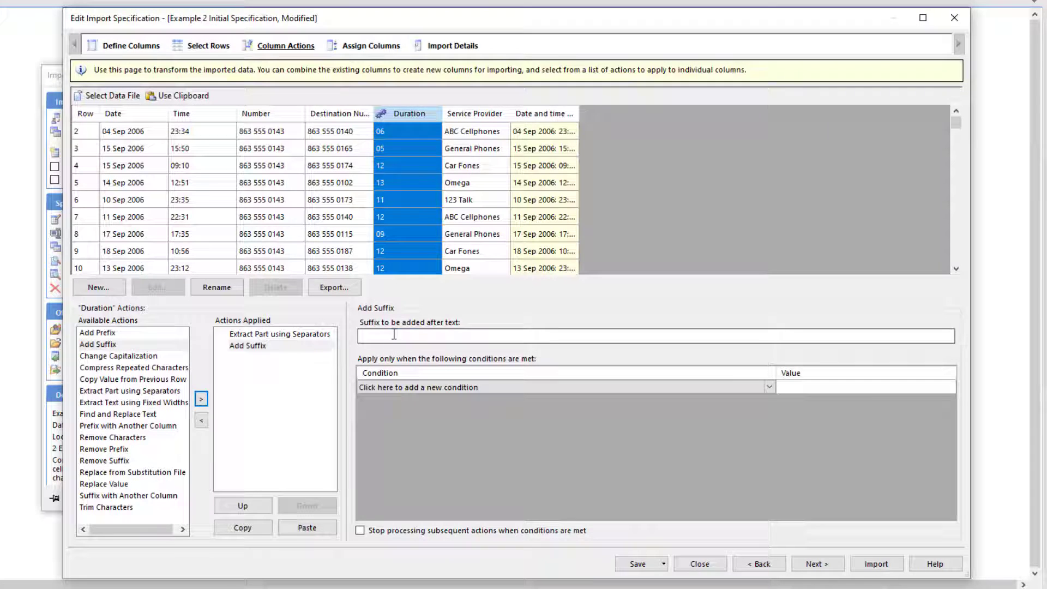
{"action": "type", "text": "mi"}
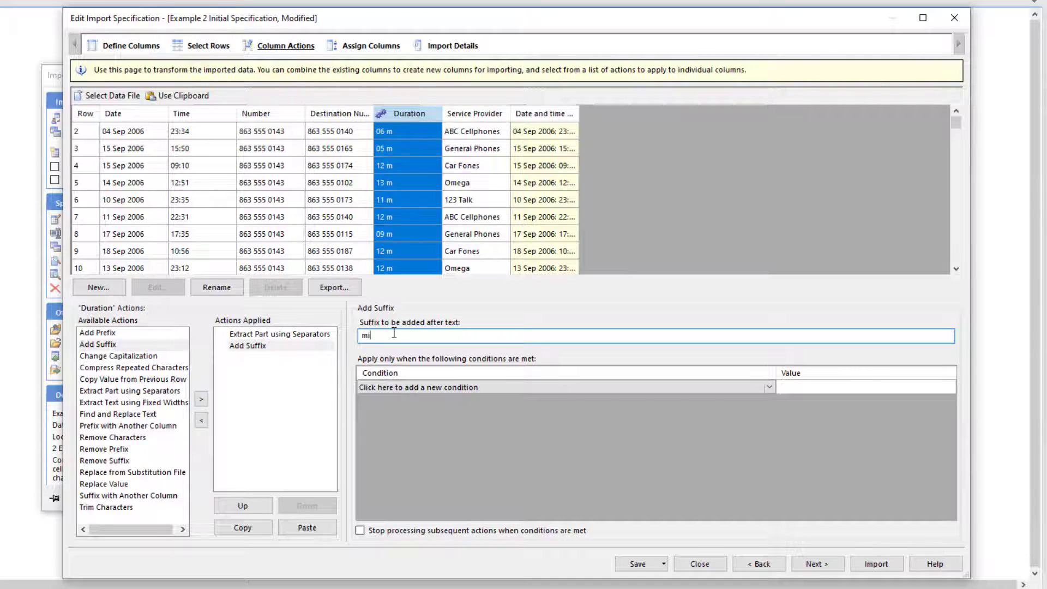
{"action": "type", "text": "inutes"}
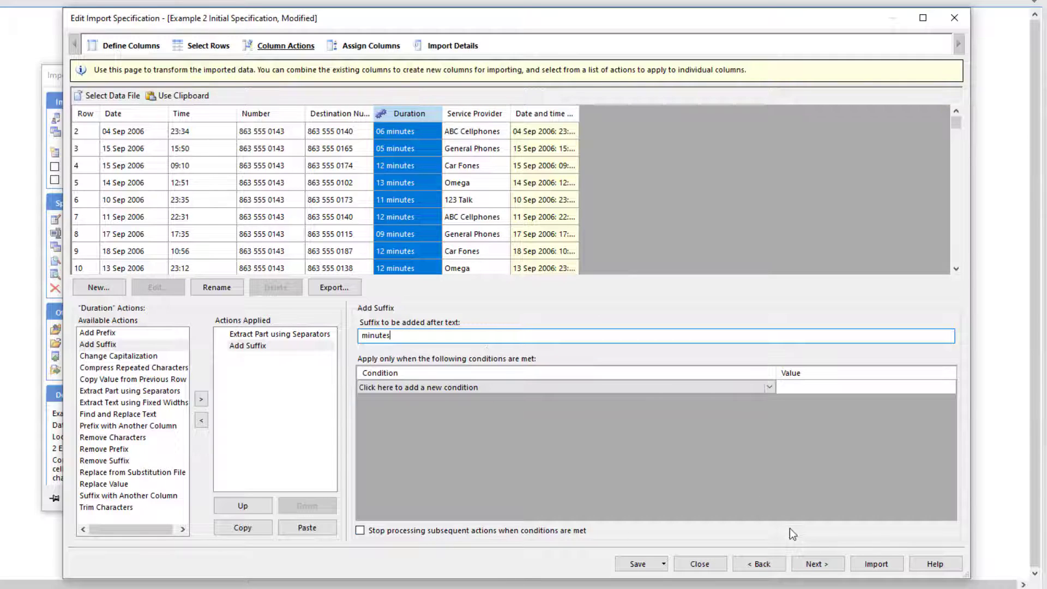
{"action": "left_click", "coordinate": [371, 46]}
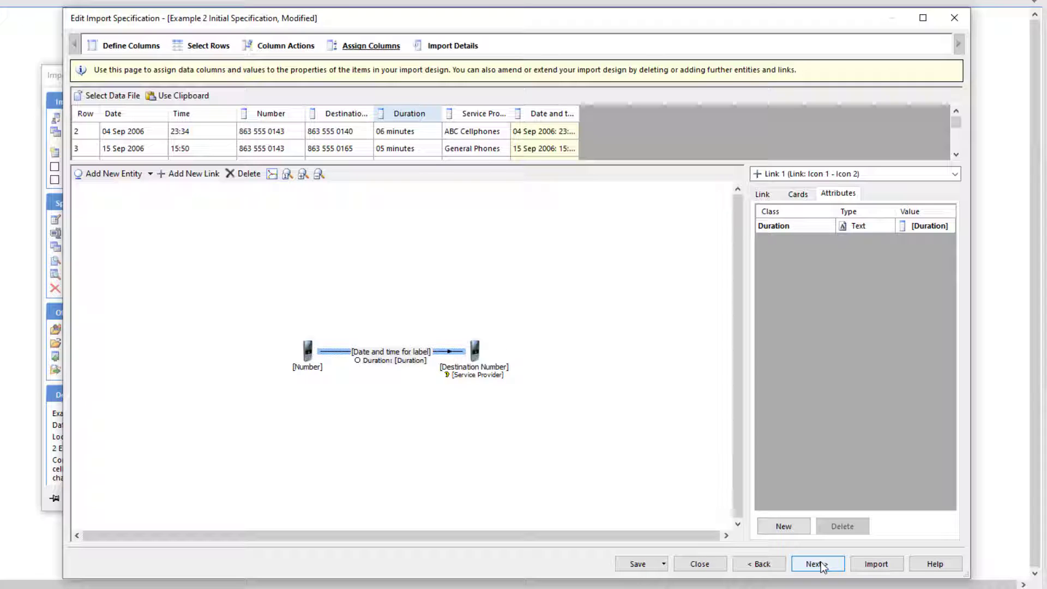
{"action": "left_click", "coordinate": [815, 568]}
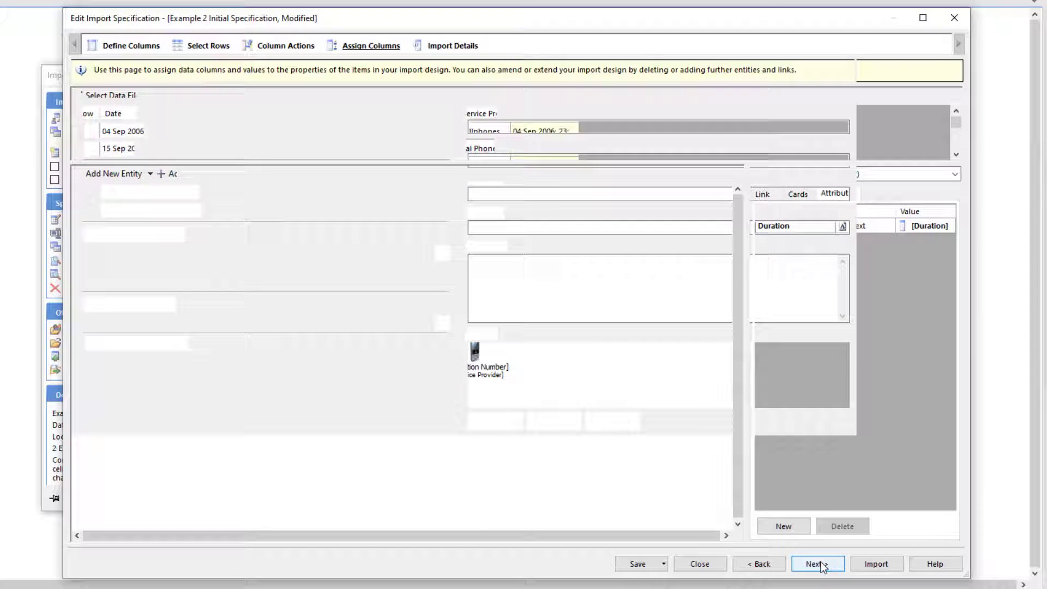
Import into a new chart, replacing Peacock Layout with Grouped Layout.
{"action": "left_click", "coordinate": [817, 564]}
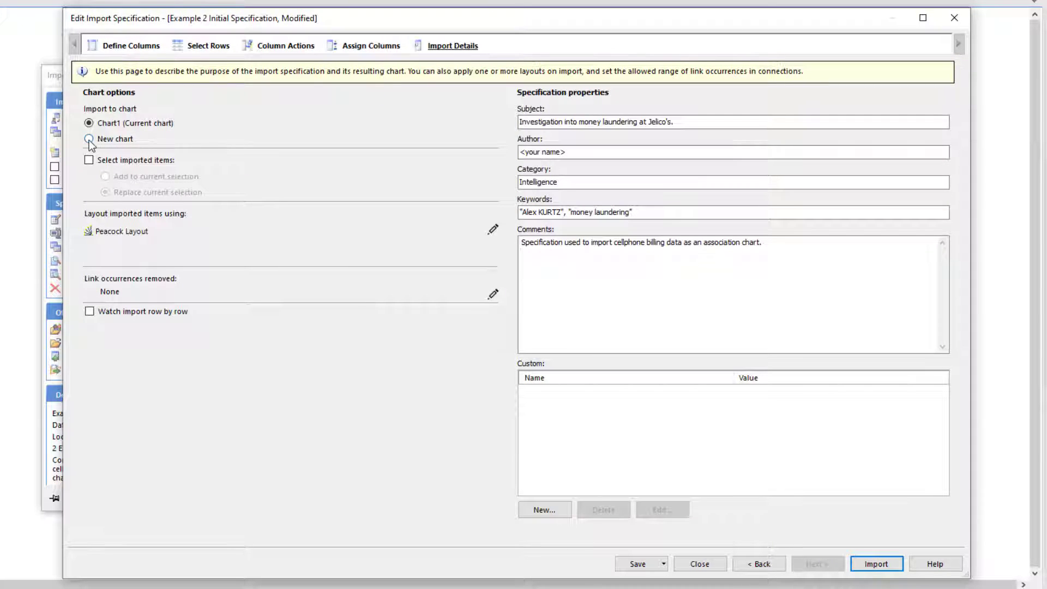
{"action": "left_click", "coordinate": [89, 139]}
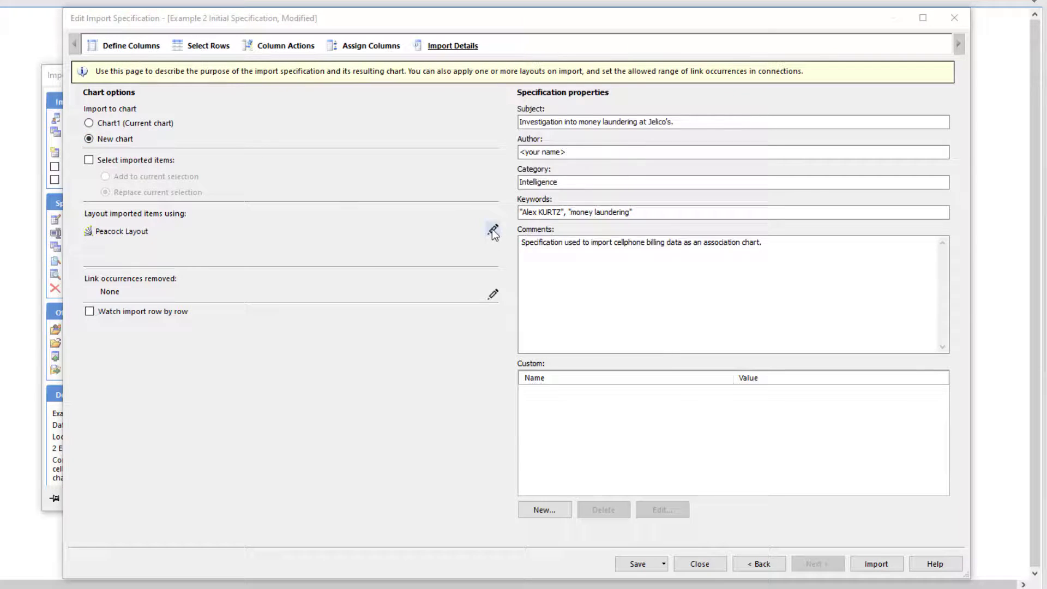
{"action": "left_click", "coordinate": [493, 231]}
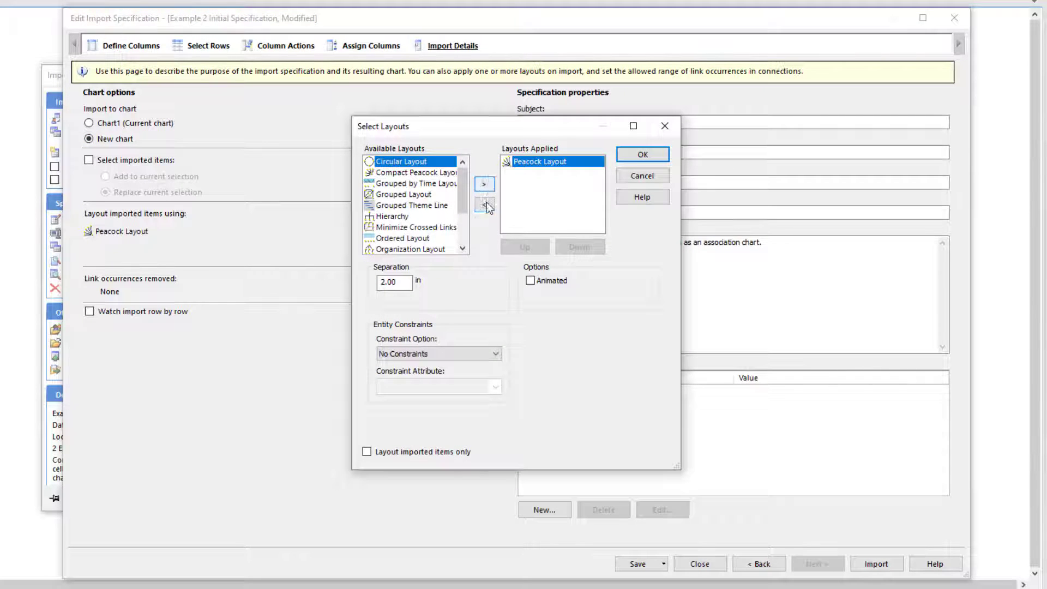
{"action": "left_click", "coordinate": [485, 205]}
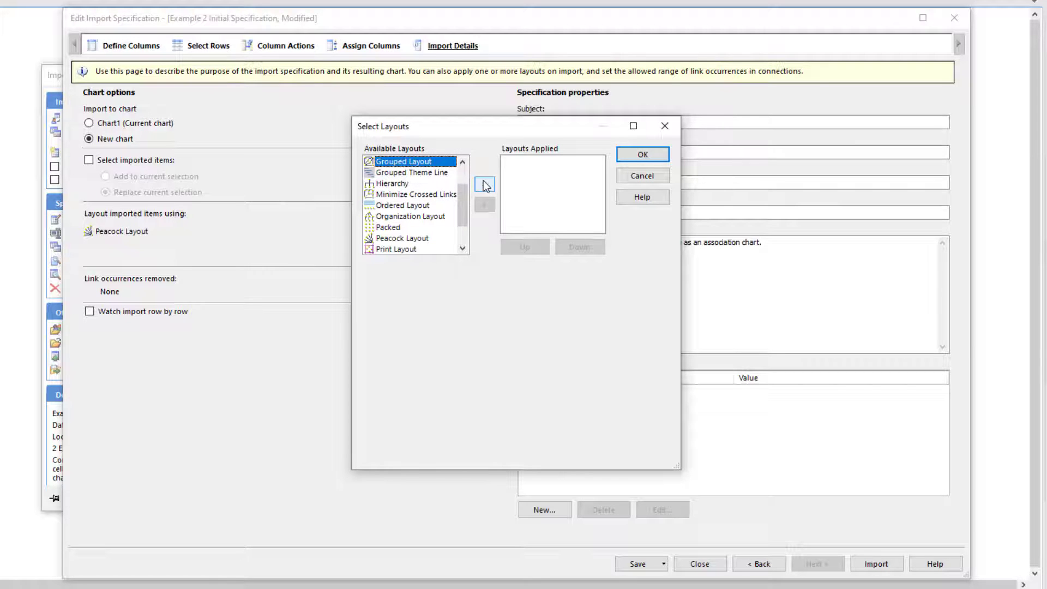
{"action": "left_click", "coordinate": [640, 155]}
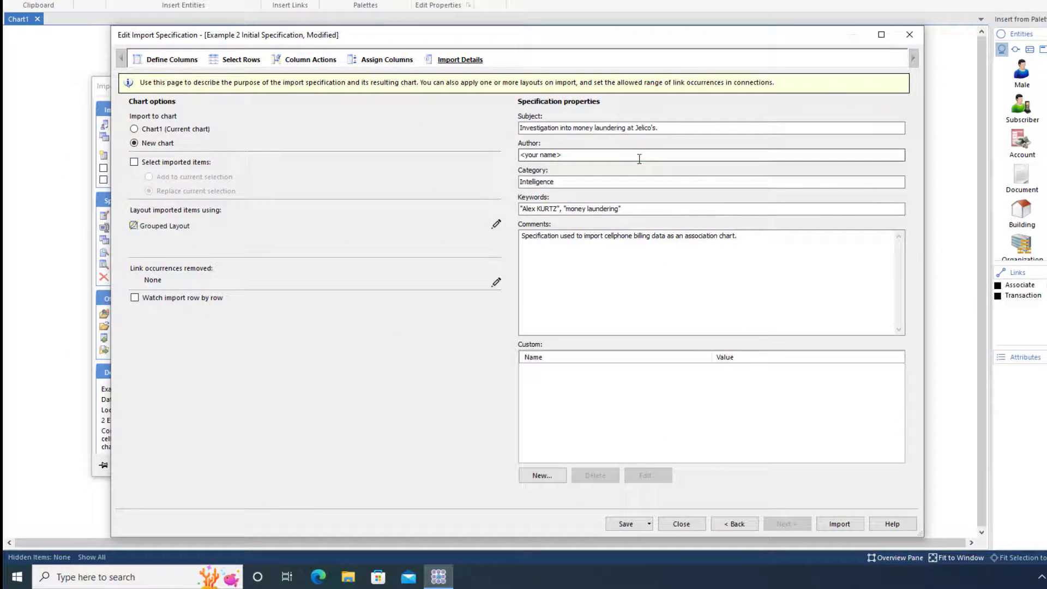
Enter 'Telephone investigation' and 'Telephone' details and save the specification as Example 2 Demo.
{"action": "type", "text": "Telephone investigation"}
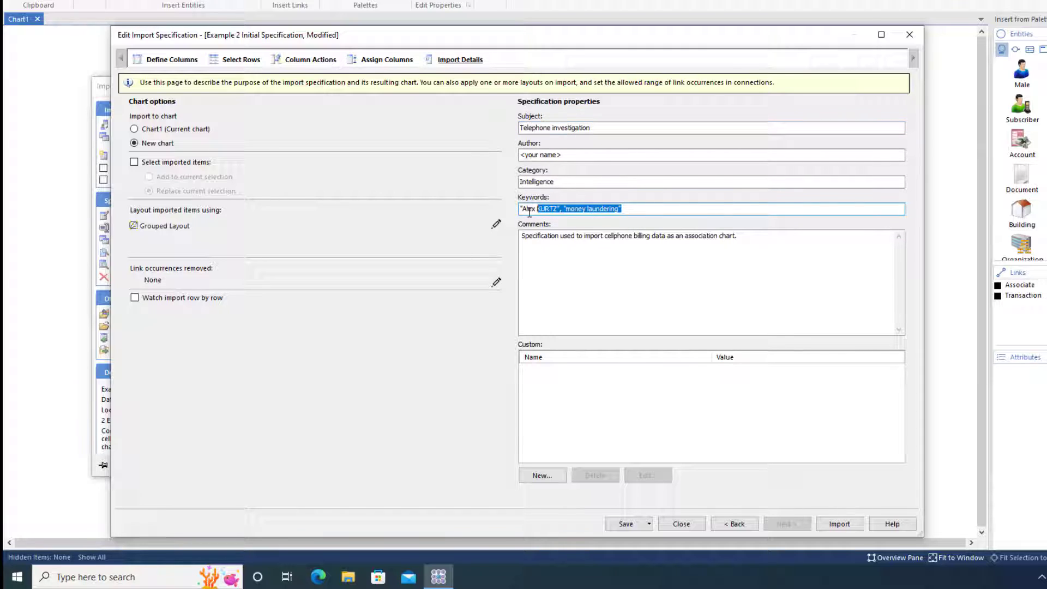
{"action": "type", "text": "Telephone"}
{"action": "left_click", "coordinate": [712, 283]}
{"action": "type", "text": "grouped"}
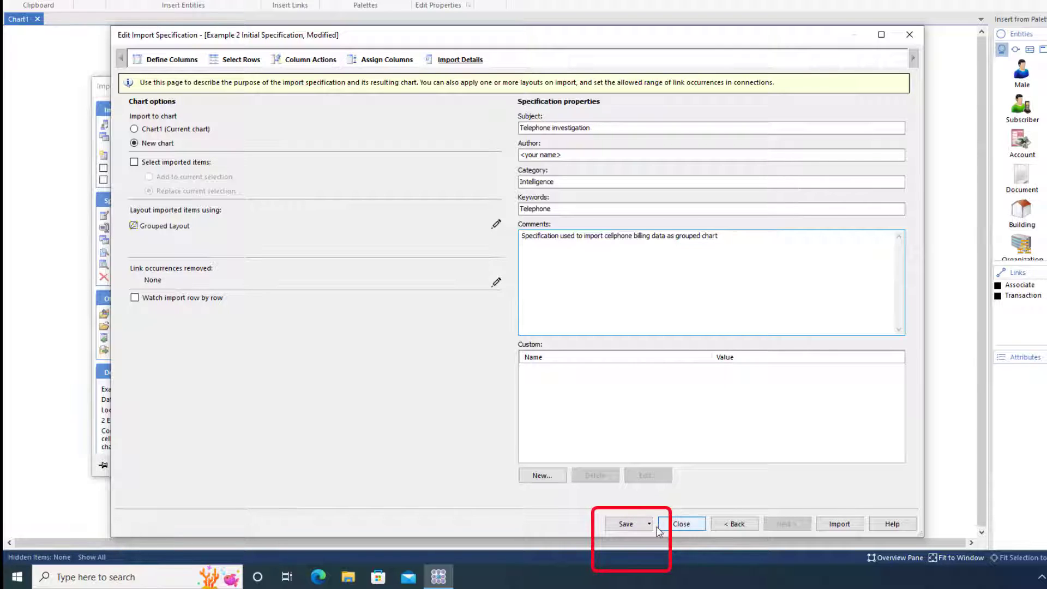
{"action": "left_click", "coordinate": [647, 523]}
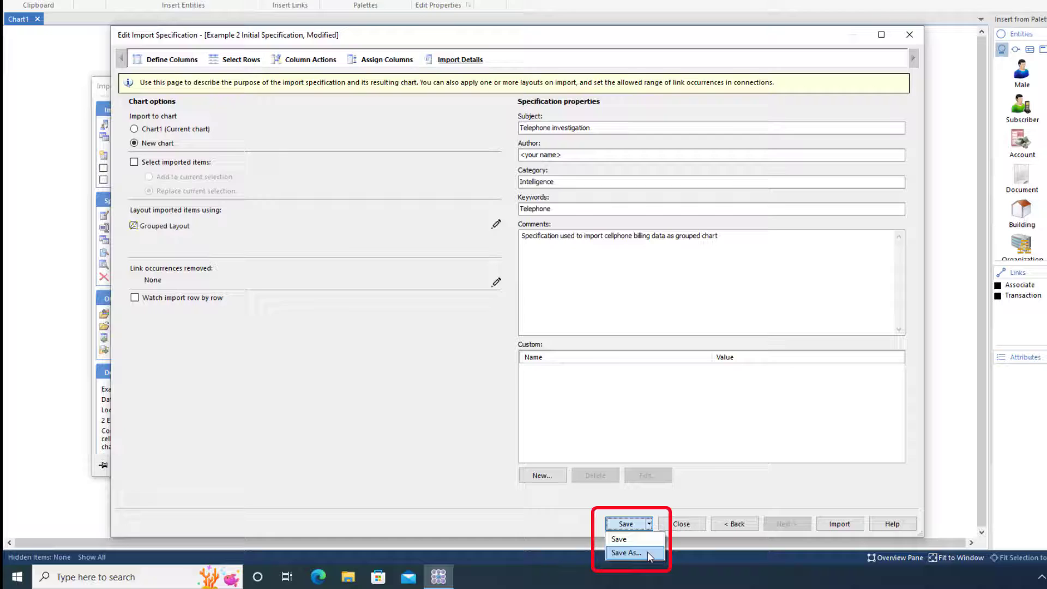
{"action": "left_click", "coordinate": [624, 553]}
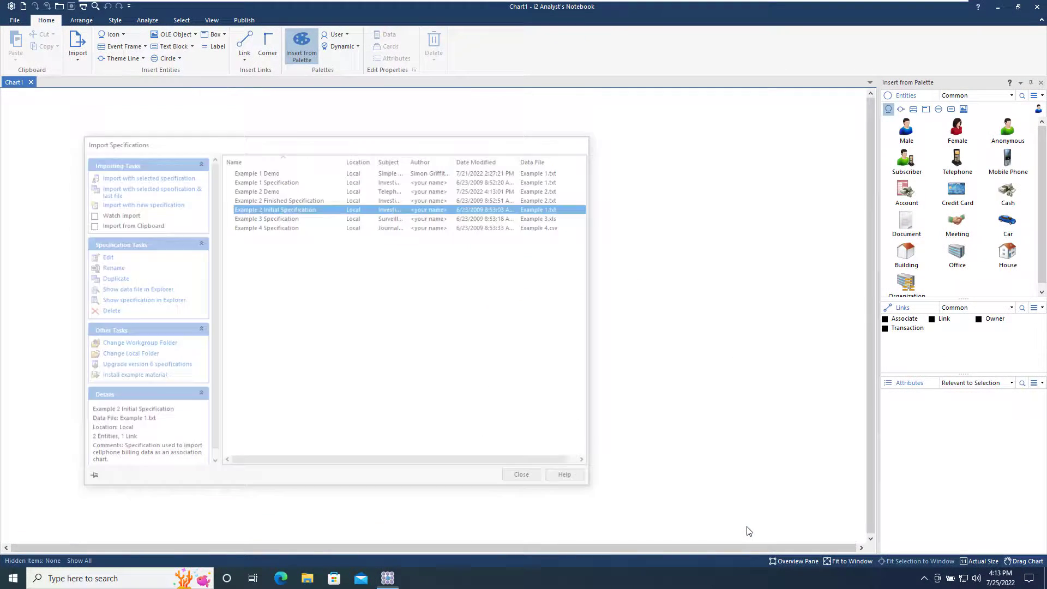
Import the call network into Chart2 and create a Duration bar chart counting calls by minutes.
{"action": "left_click", "coordinate": [148, 179]}
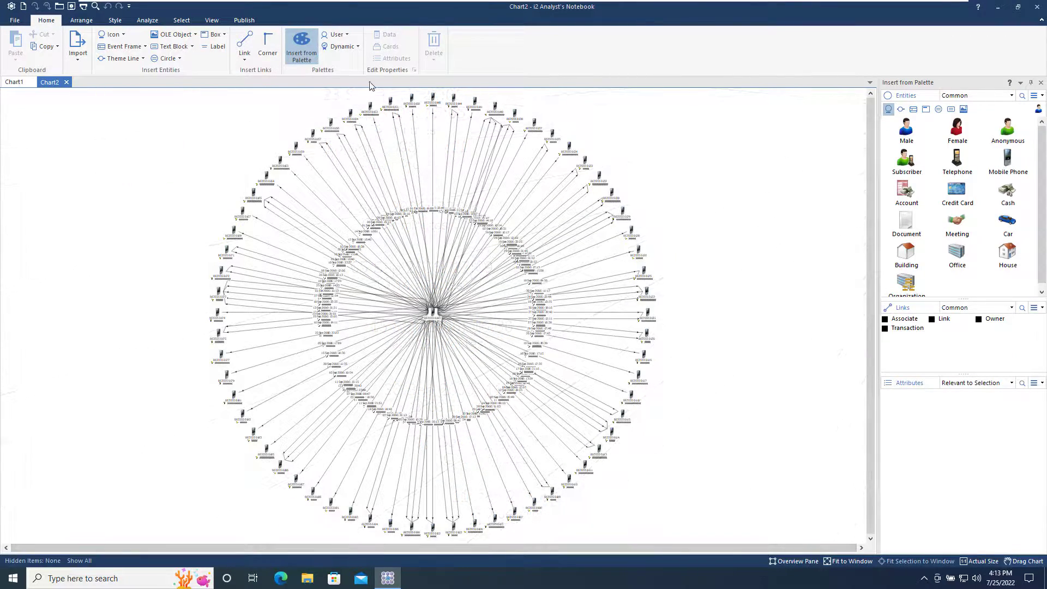
{"action": "left_click", "coordinate": [146, 20]}
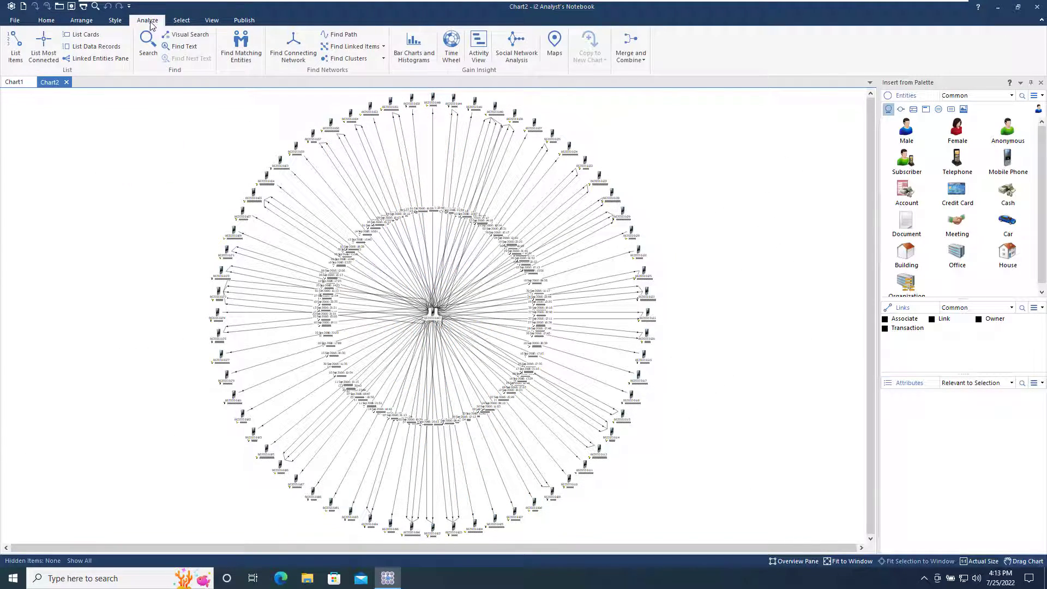
{"action": "left_click", "coordinate": [413, 47]}
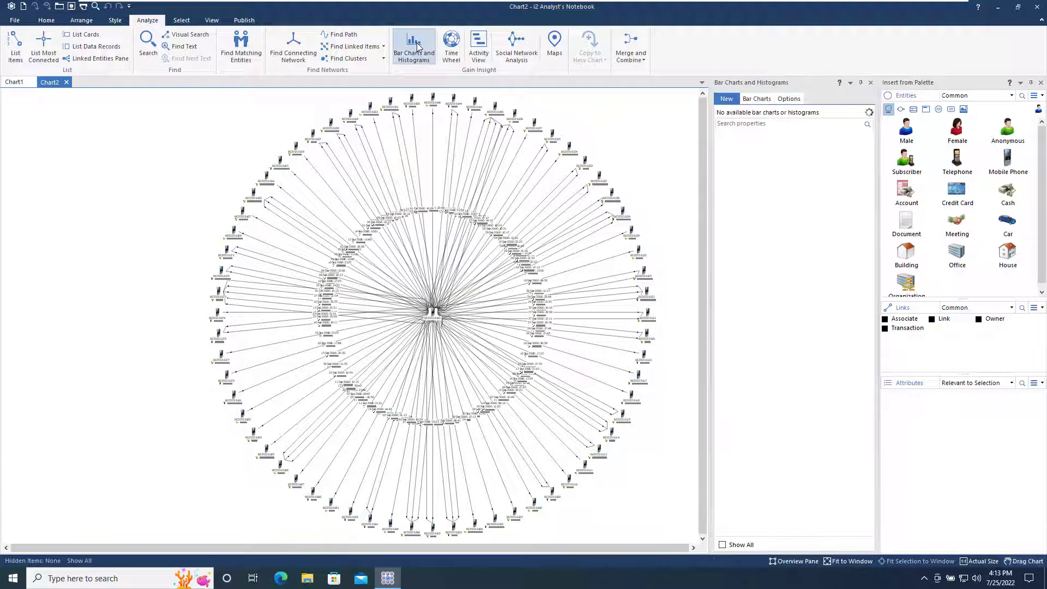
{"action": "left_click", "coordinate": [413, 49]}
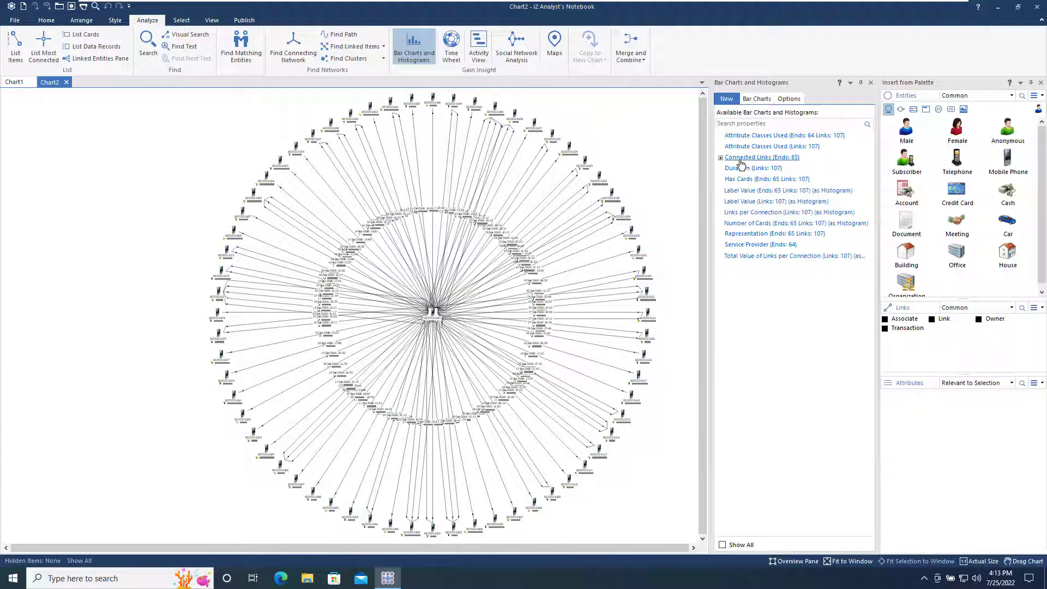
{"action": "left_click", "coordinate": [753, 168]}
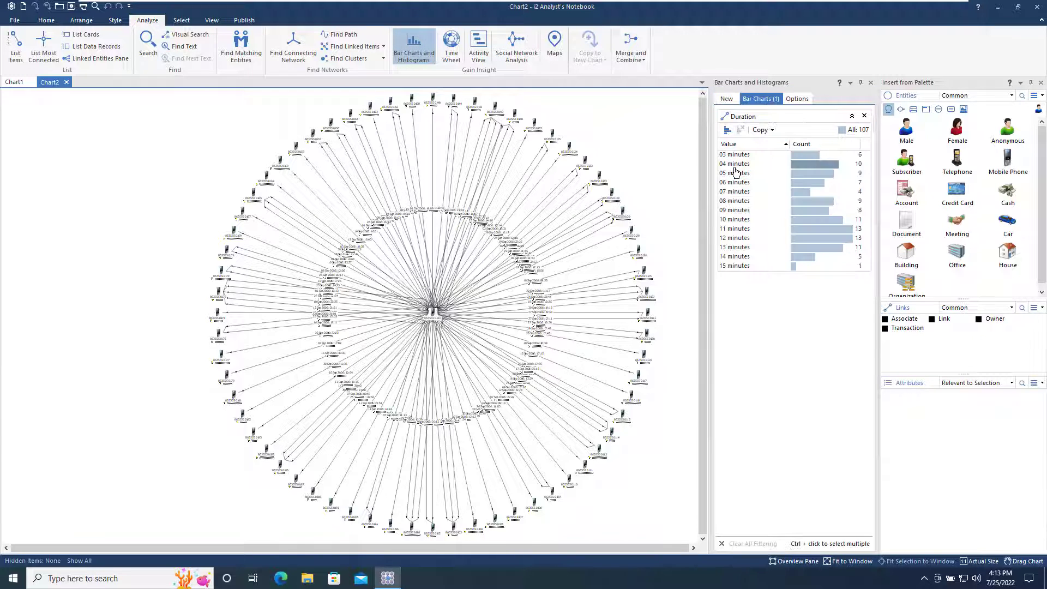